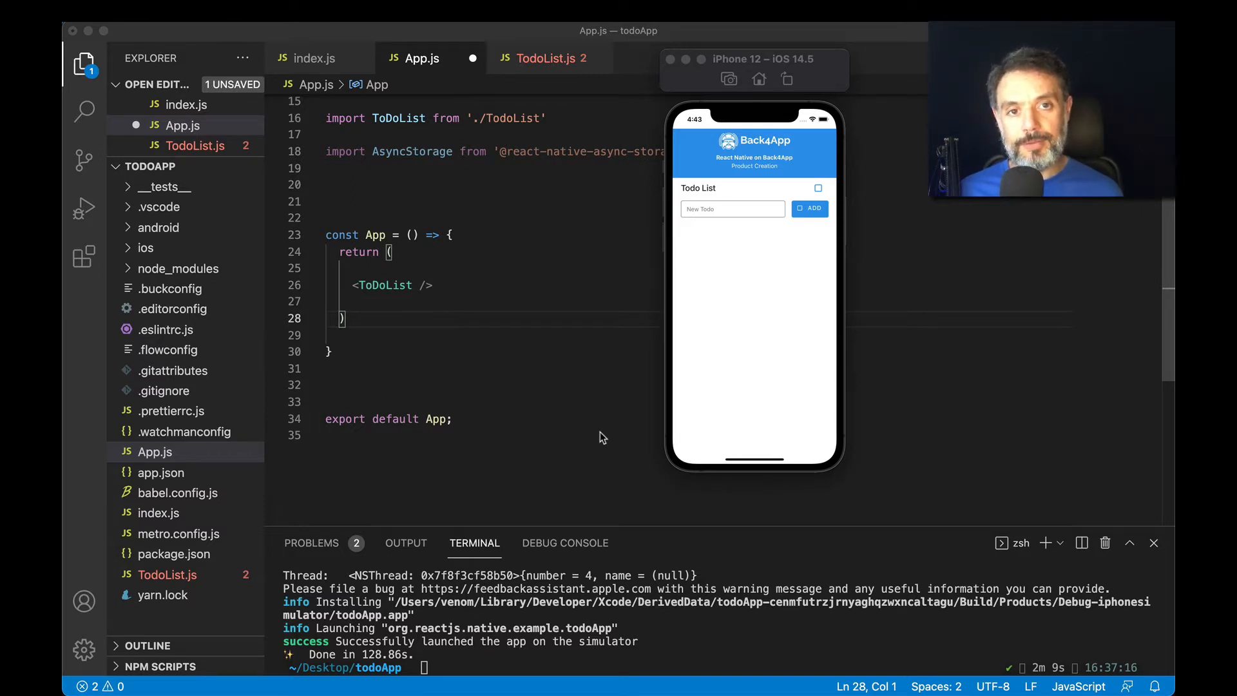
mouse_move(735, 397)
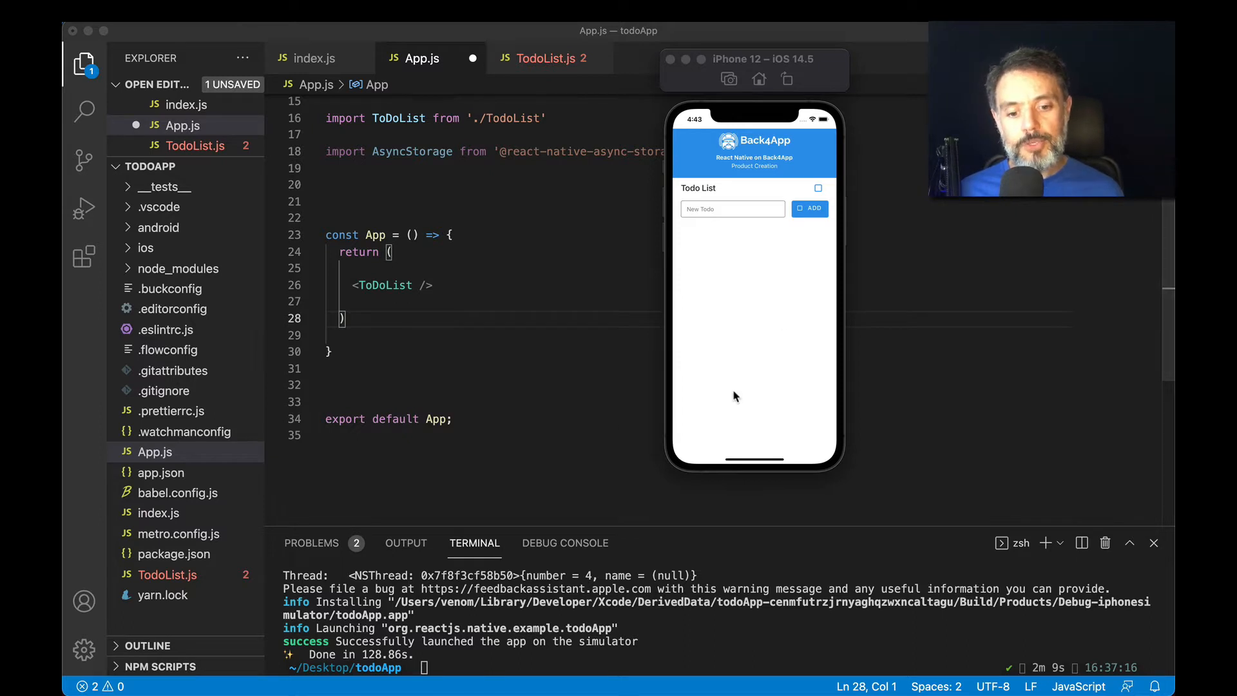
mouse_move(726, 422)
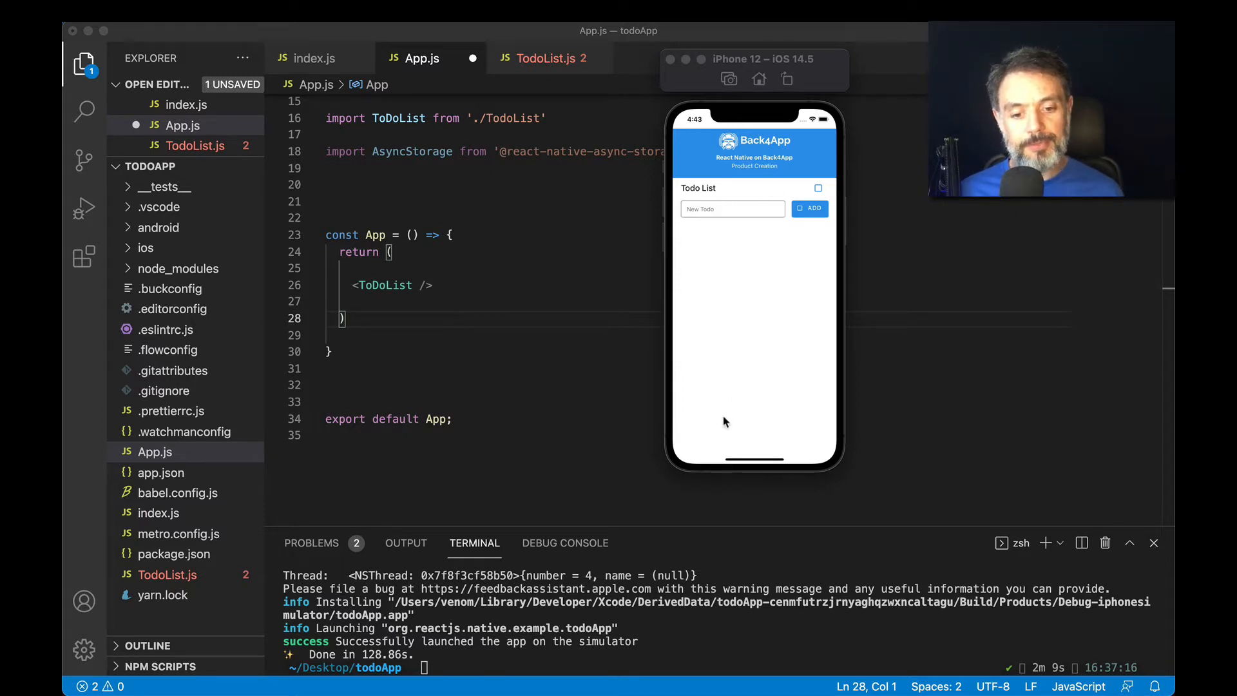
mouse_move(717, 425)
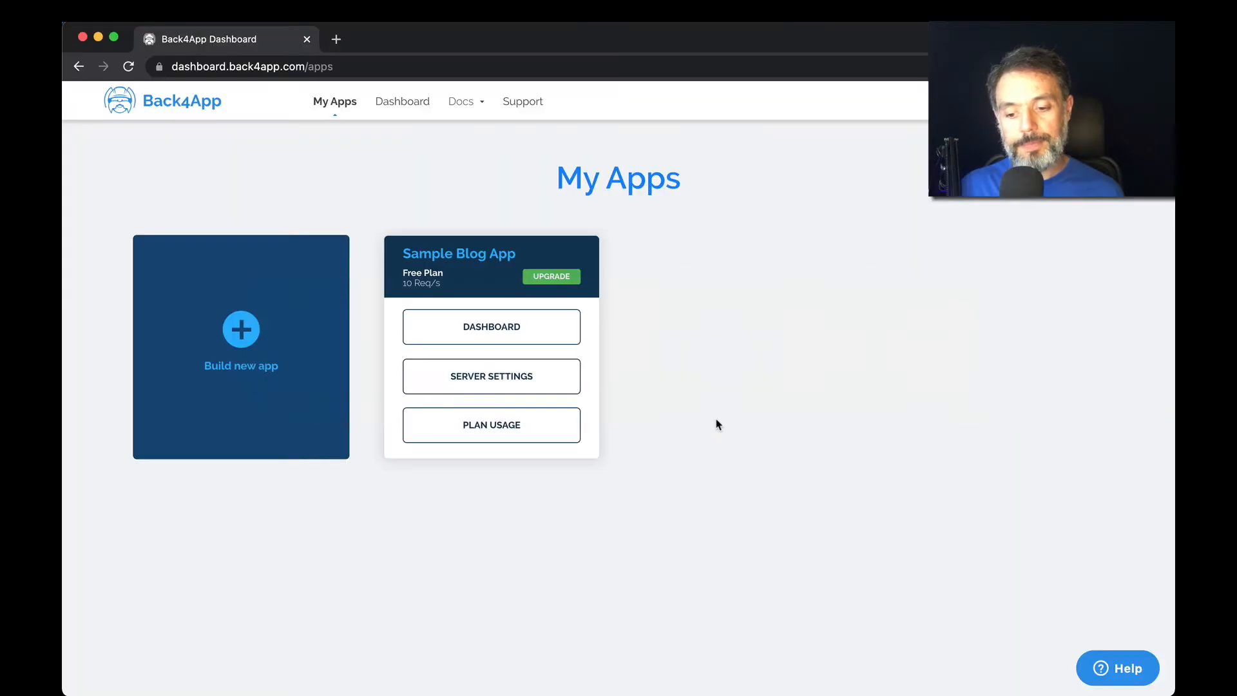
mouse_move(742, 440)
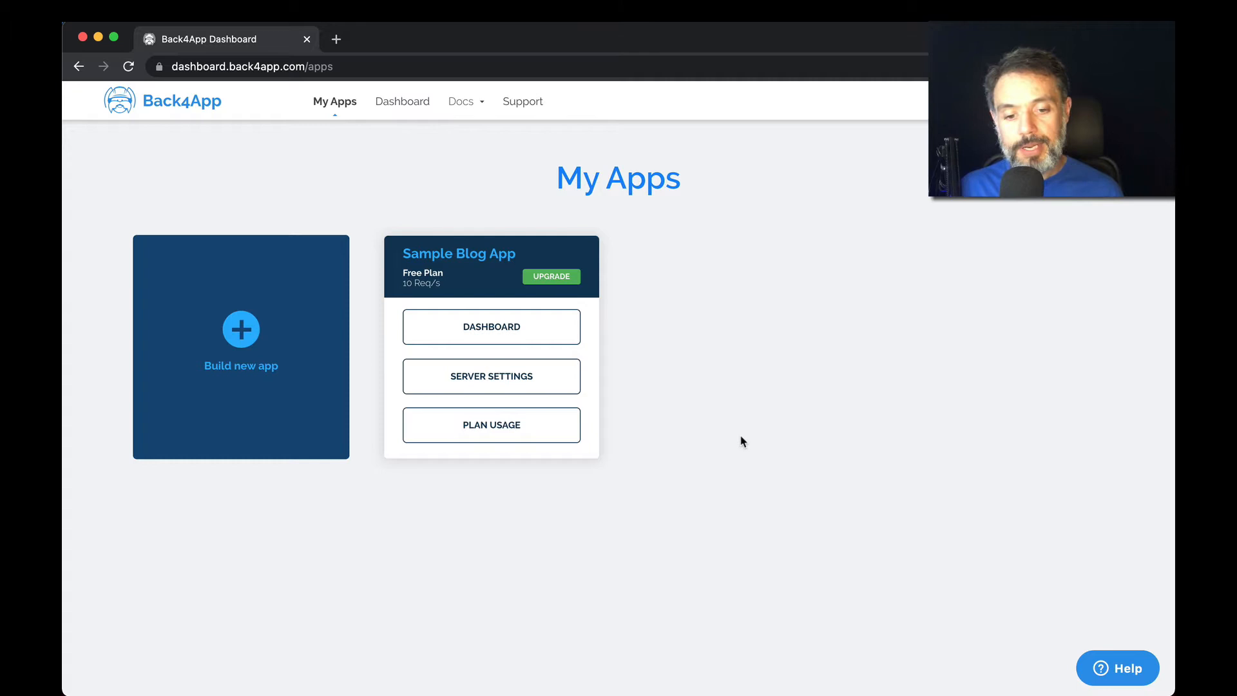
mouse_move(571, 319)
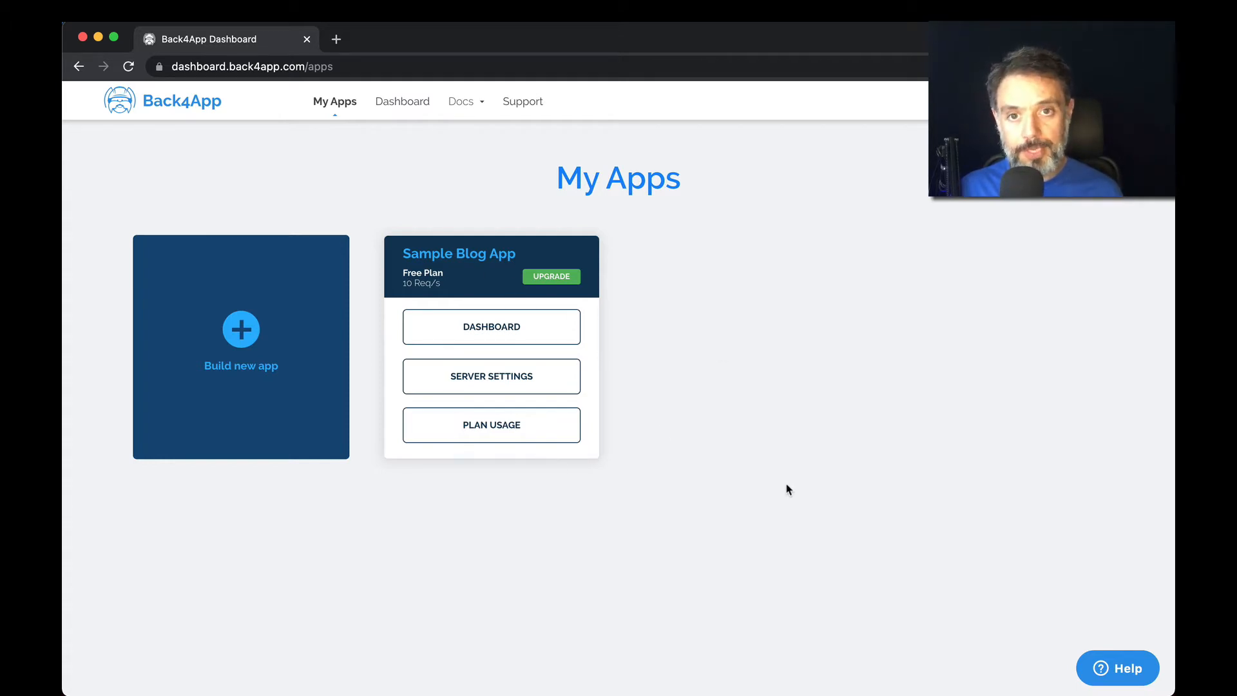
mouse_move(295, 344)
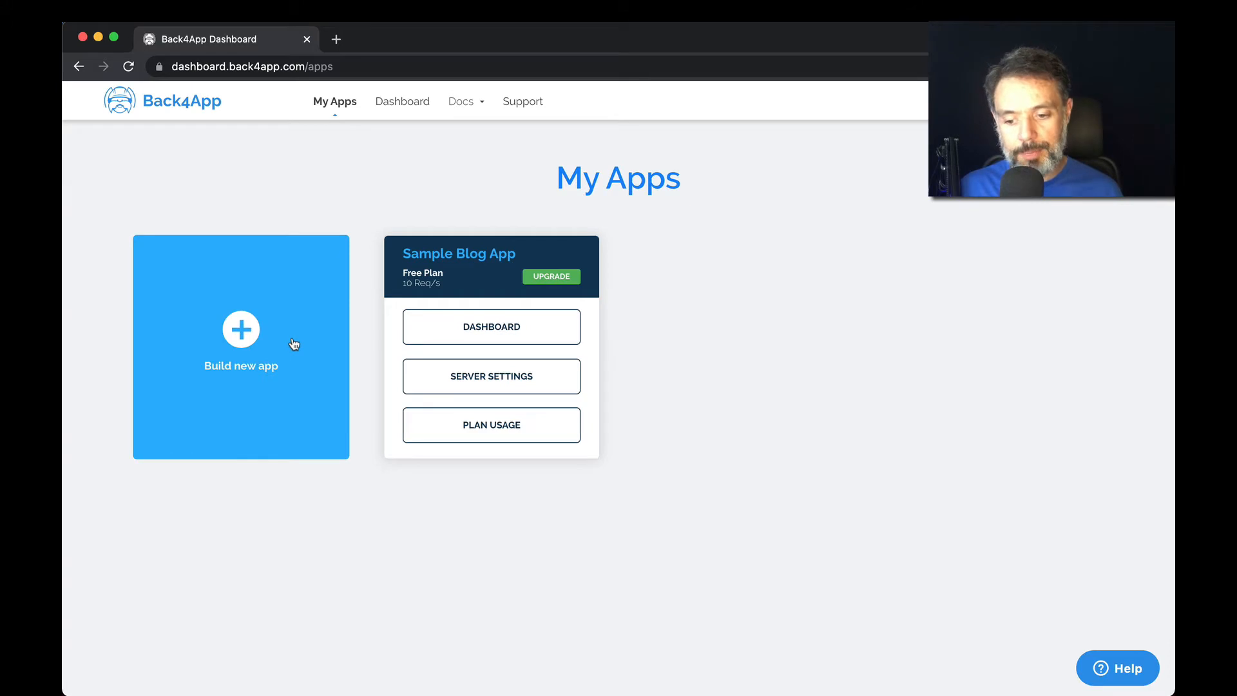
Step: Create a new Back4App app named 'Todo App'
left_click(241, 340)
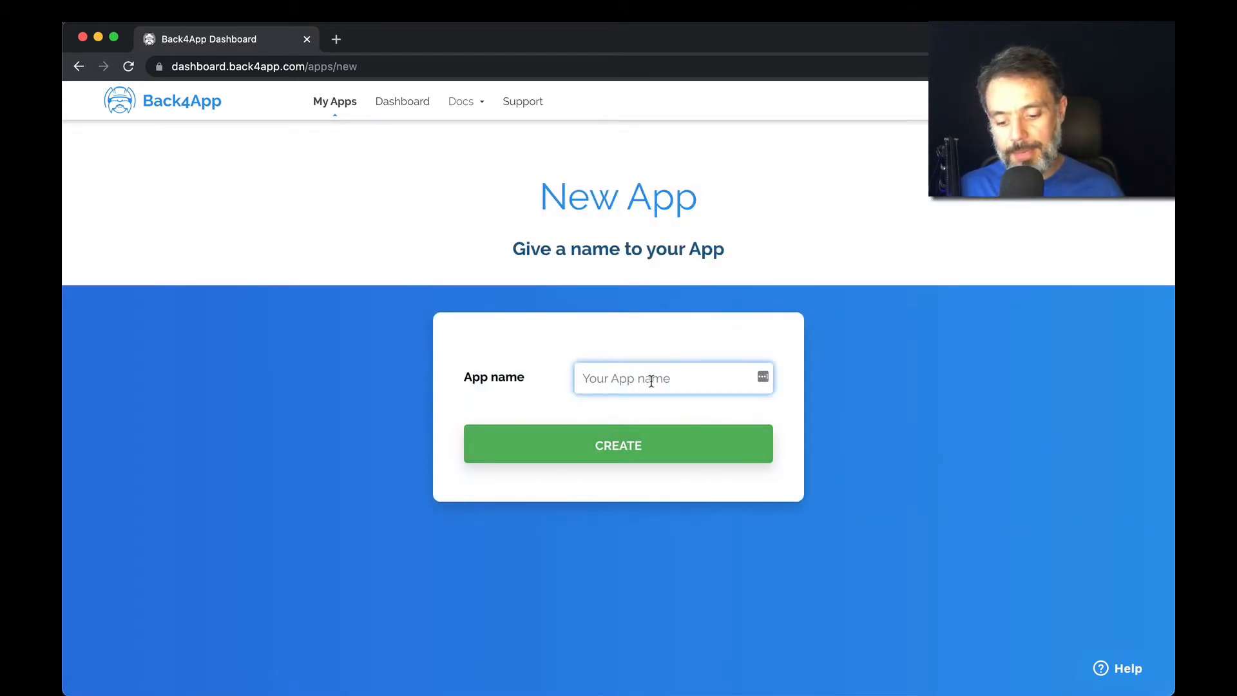
type("Todo App")
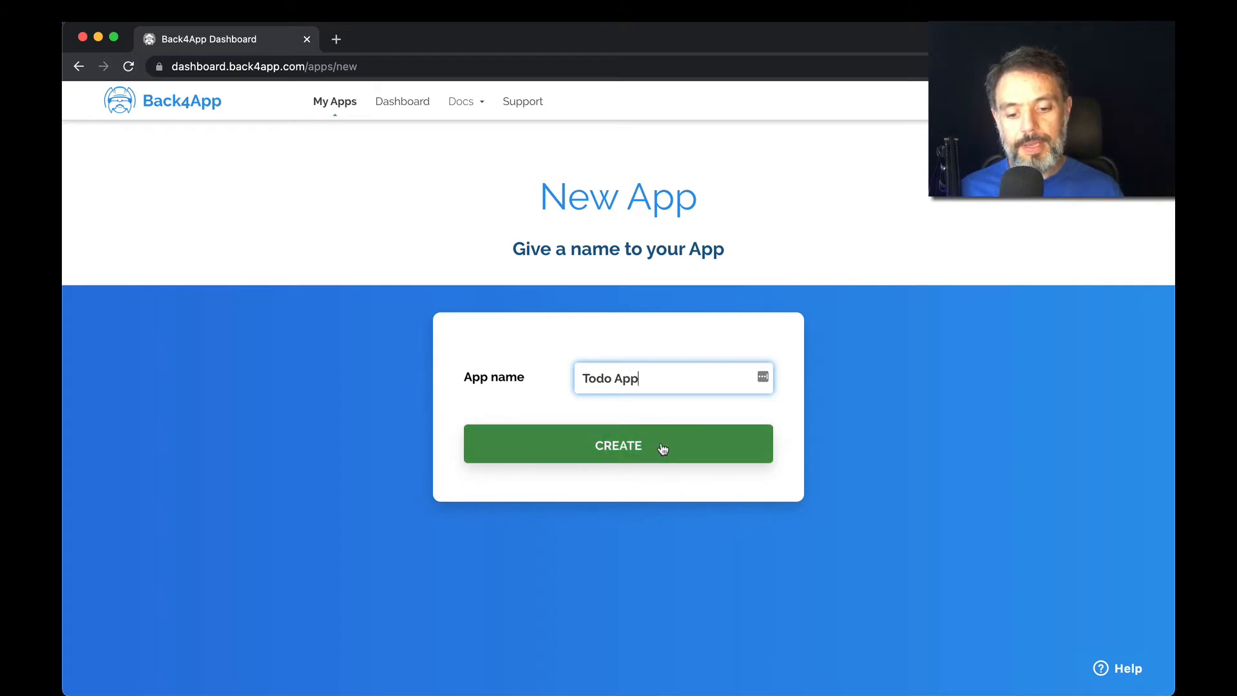
left_click(618, 443)
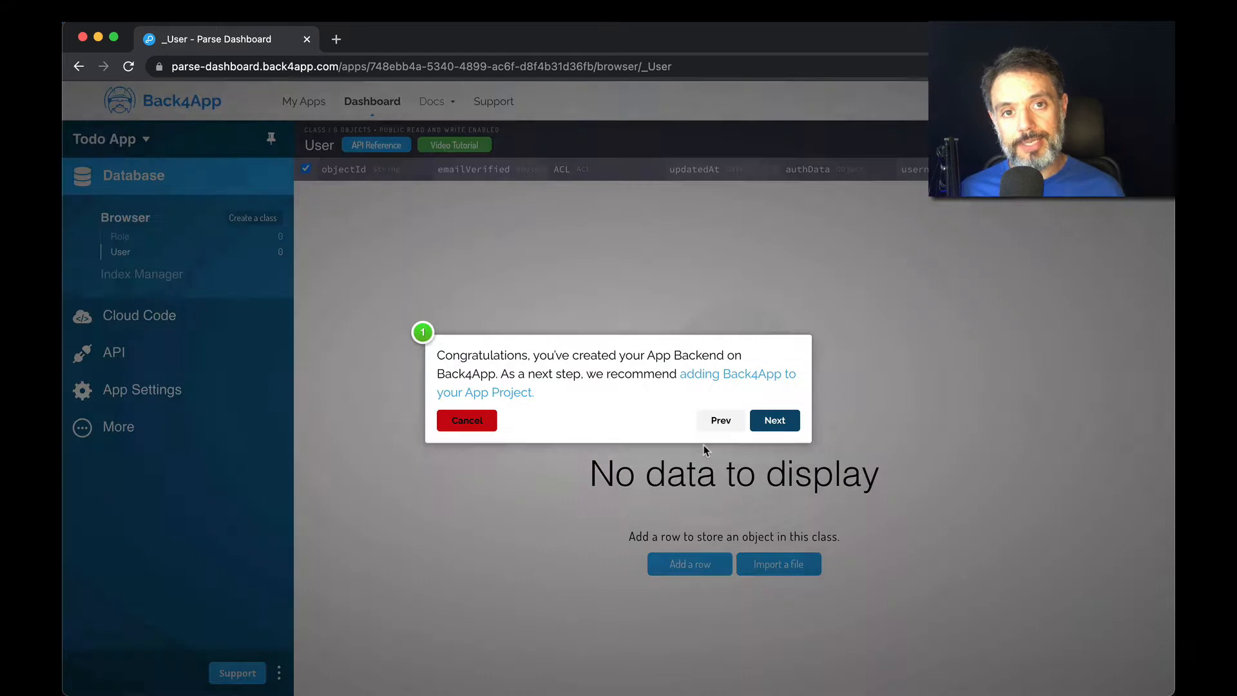
mouse_move(631, 411)
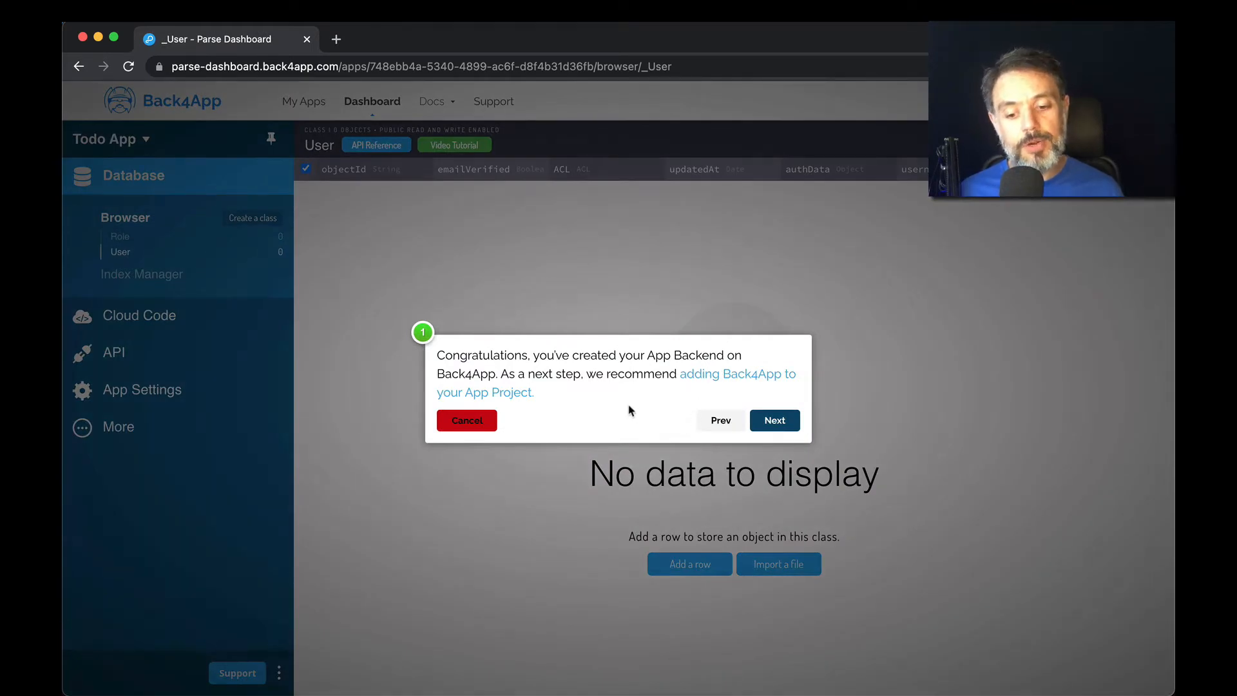
Step: Step through the congratulations popup and close the intro tour with Done
left_click(774, 420)
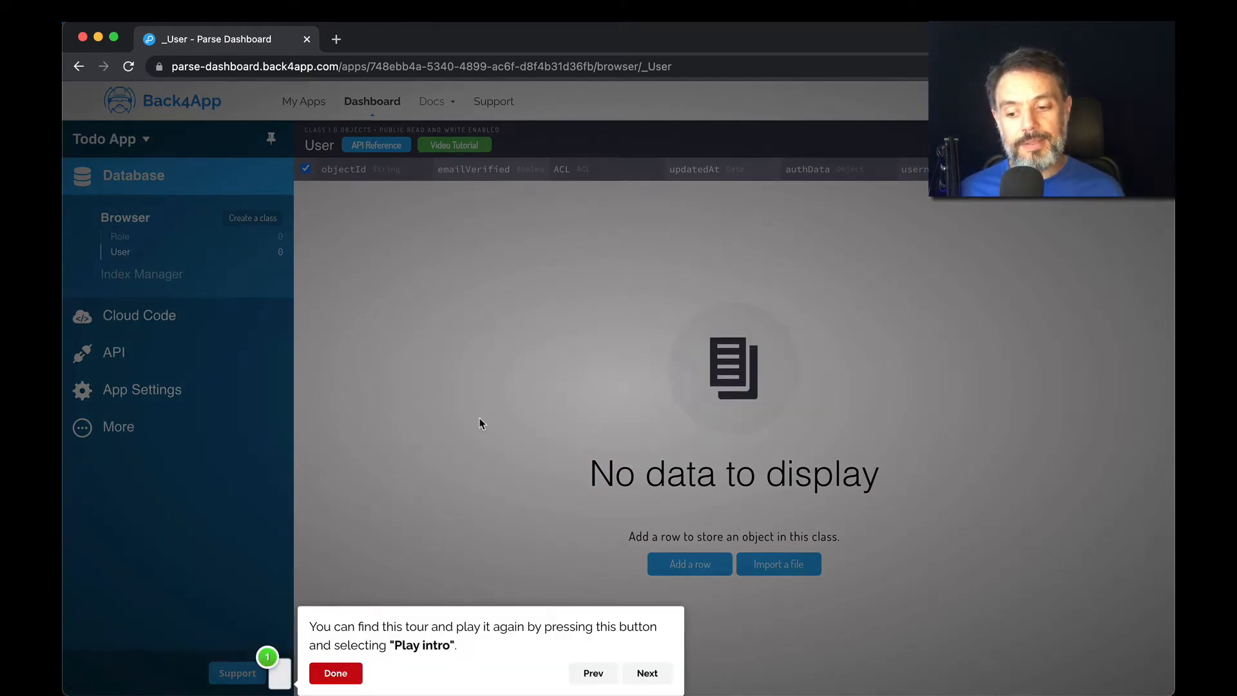
left_click(336, 674)
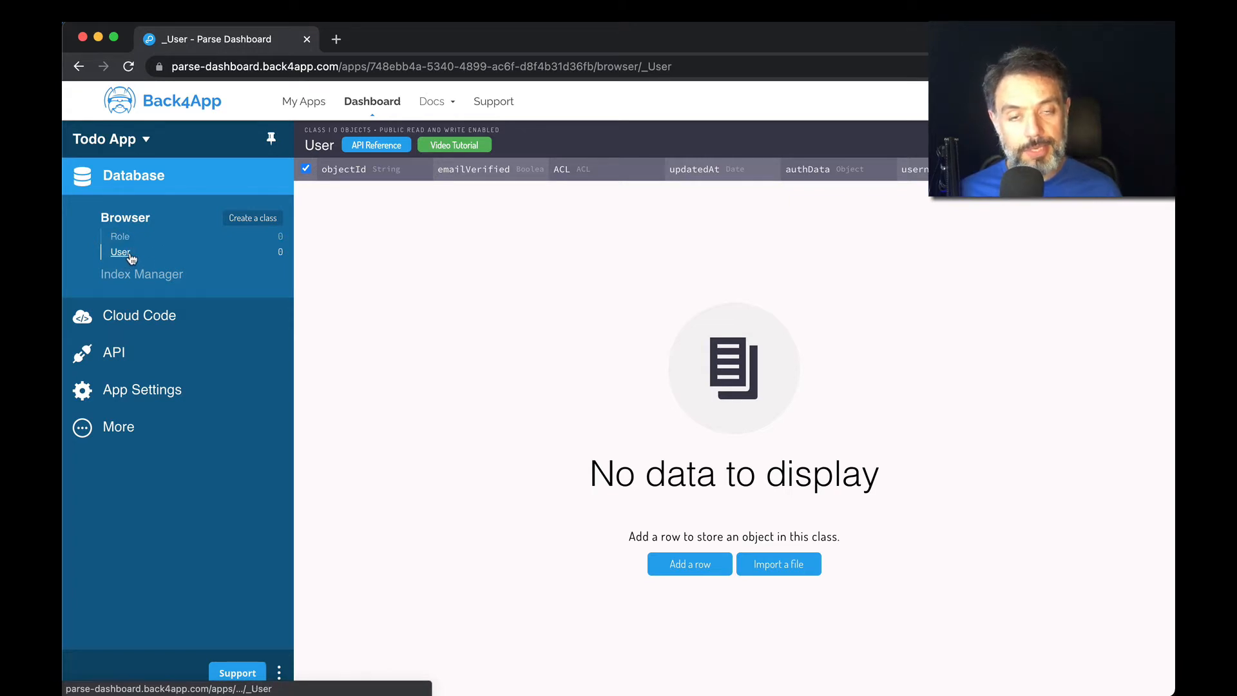
mouse_move(129, 255)
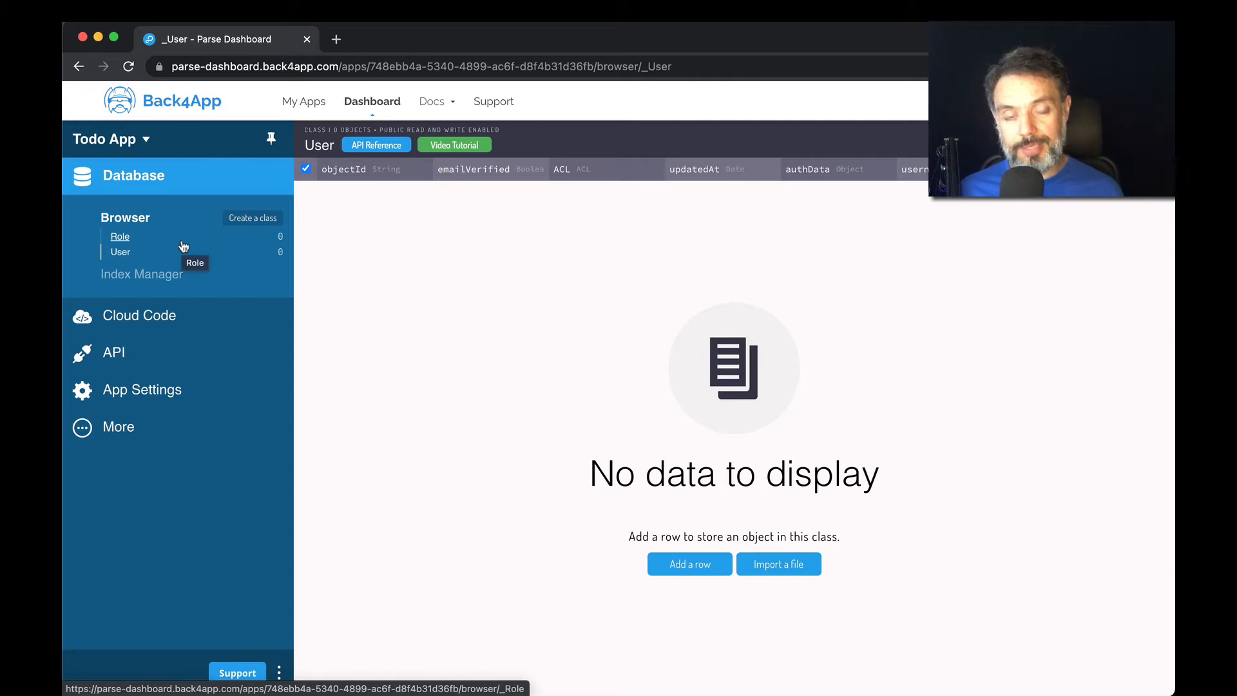
mouse_move(248, 237)
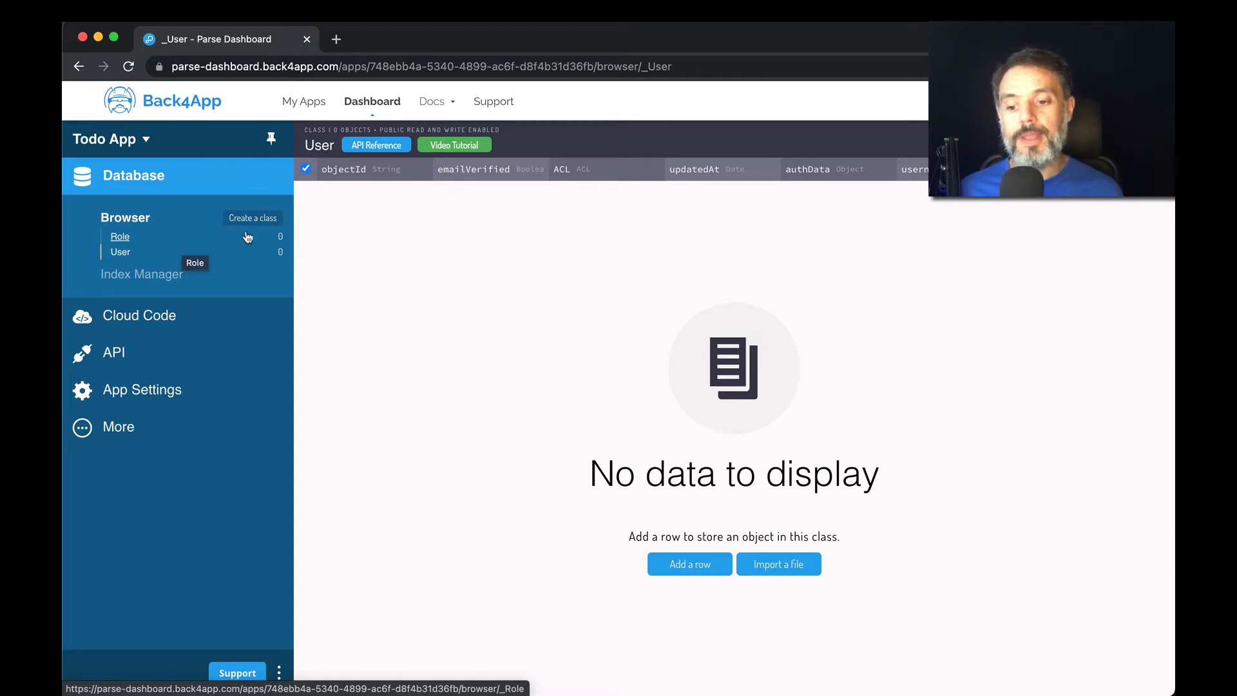
Step: Create a Custom class named 'Todo' in the database browser
left_click(252, 218)
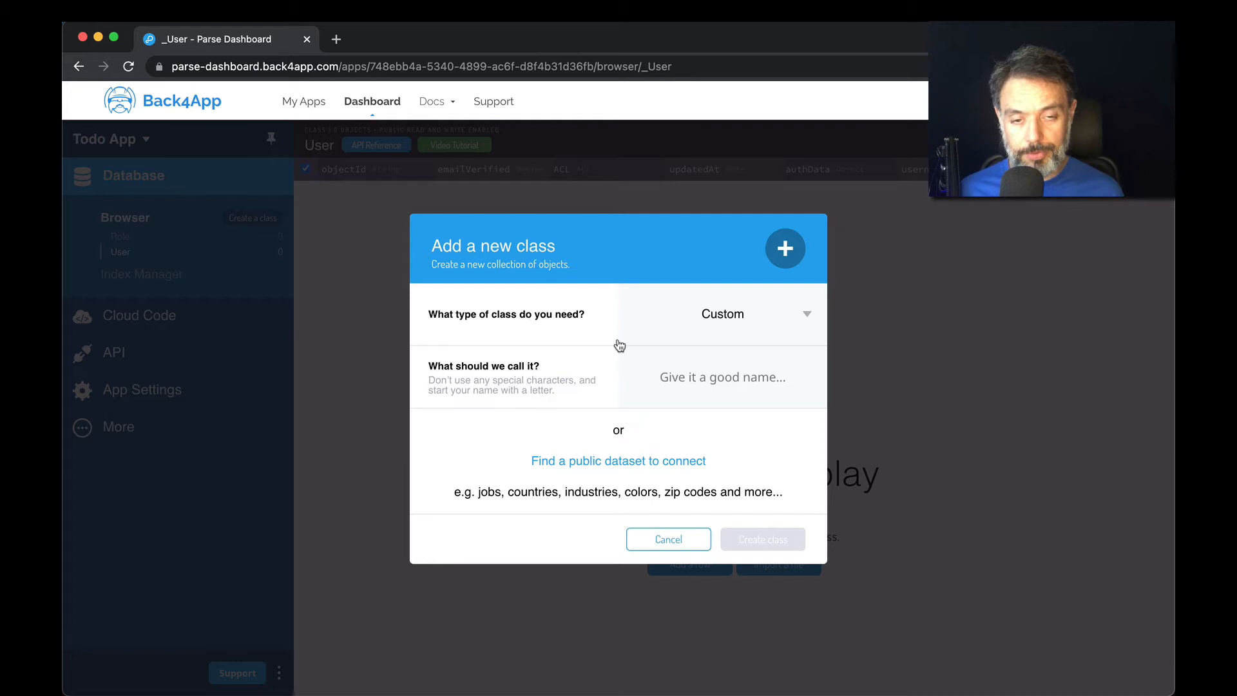
left_click(734, 378)
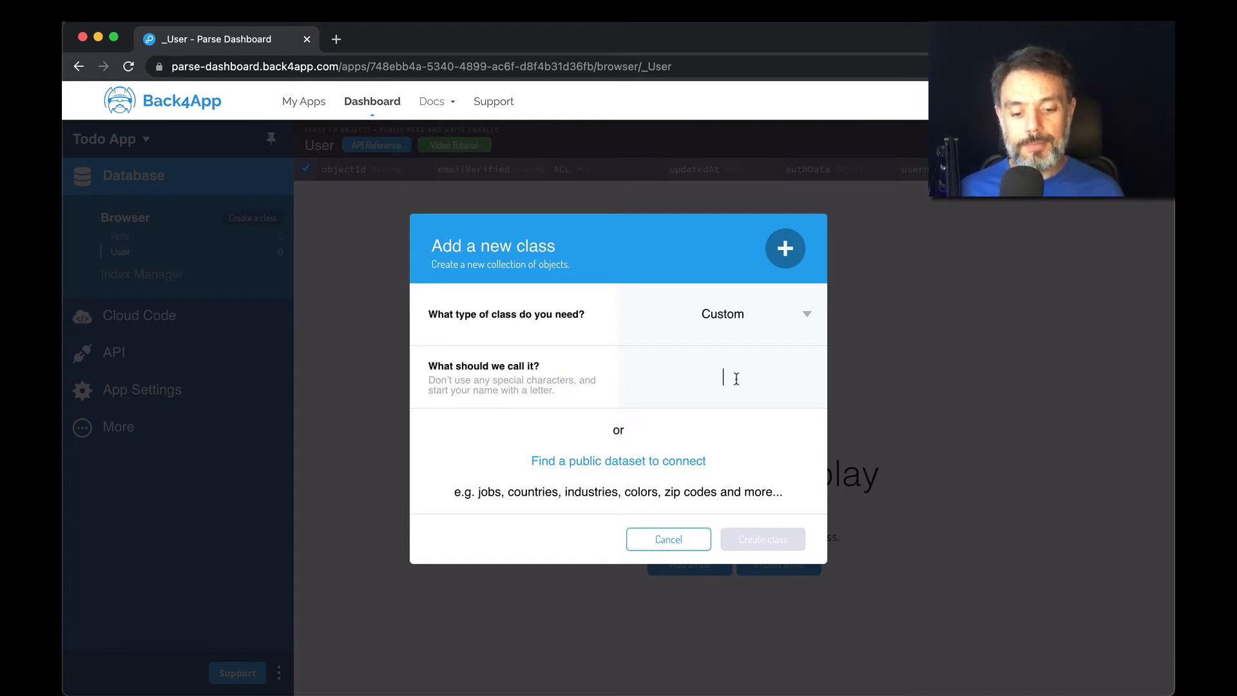
type("T")
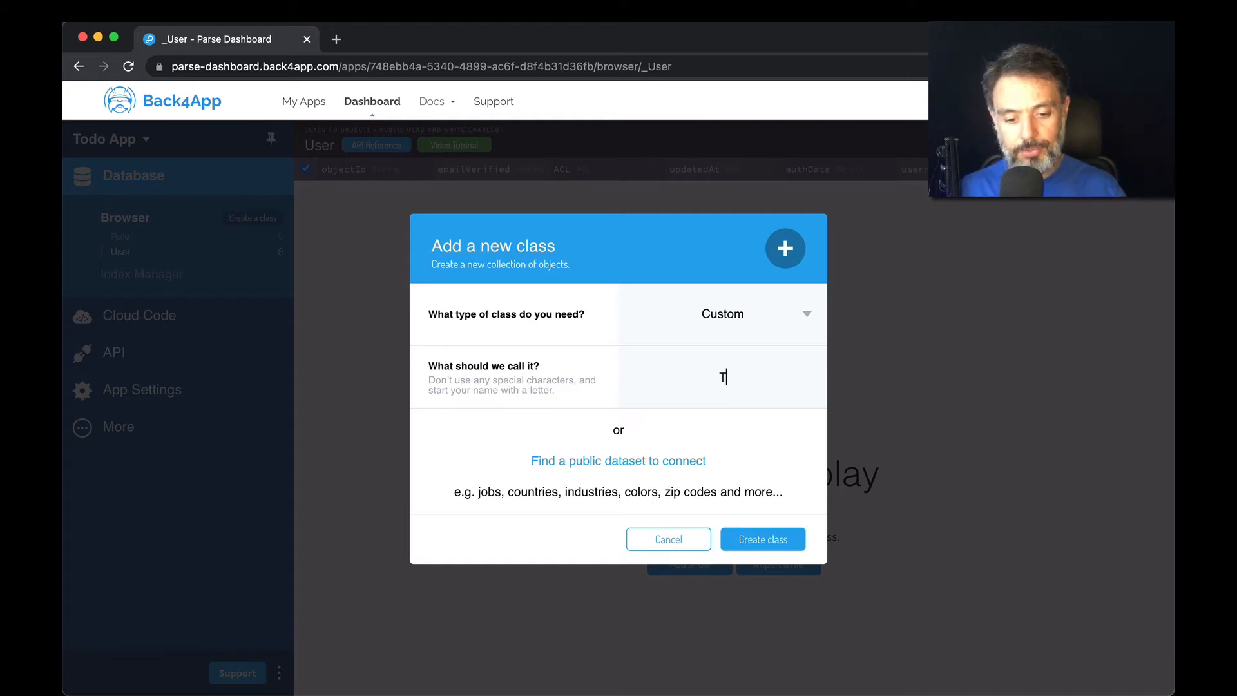
type("odo")
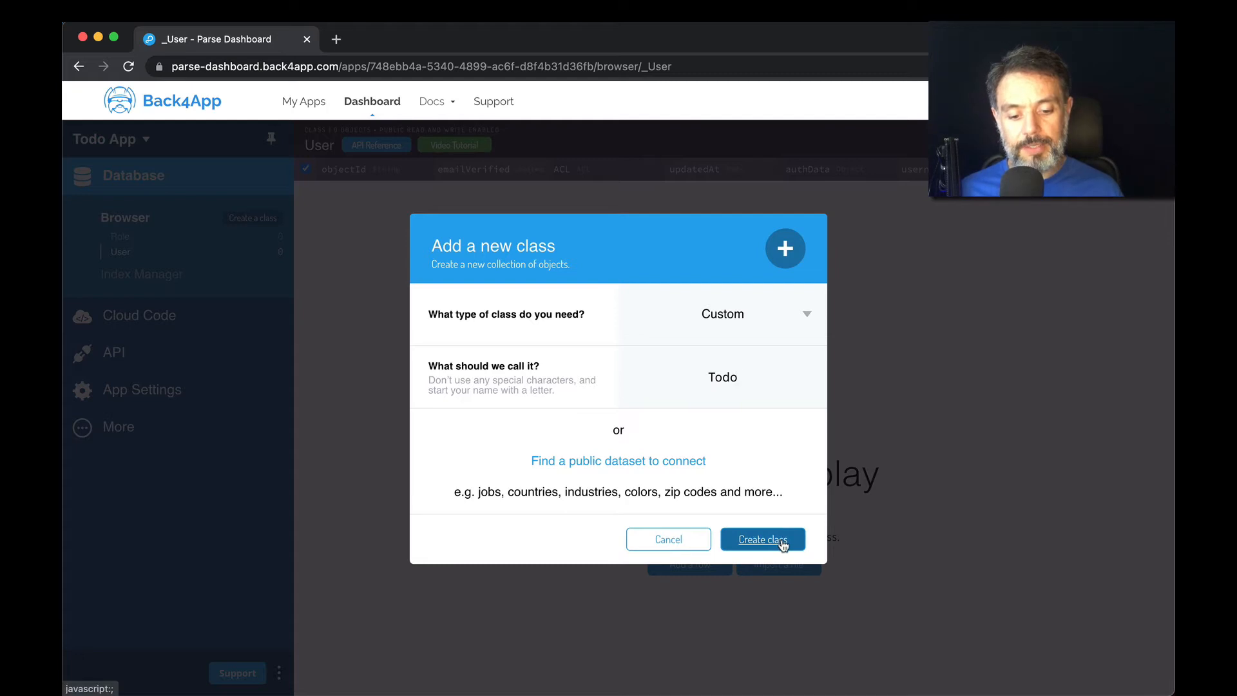
left_click(763, 539)
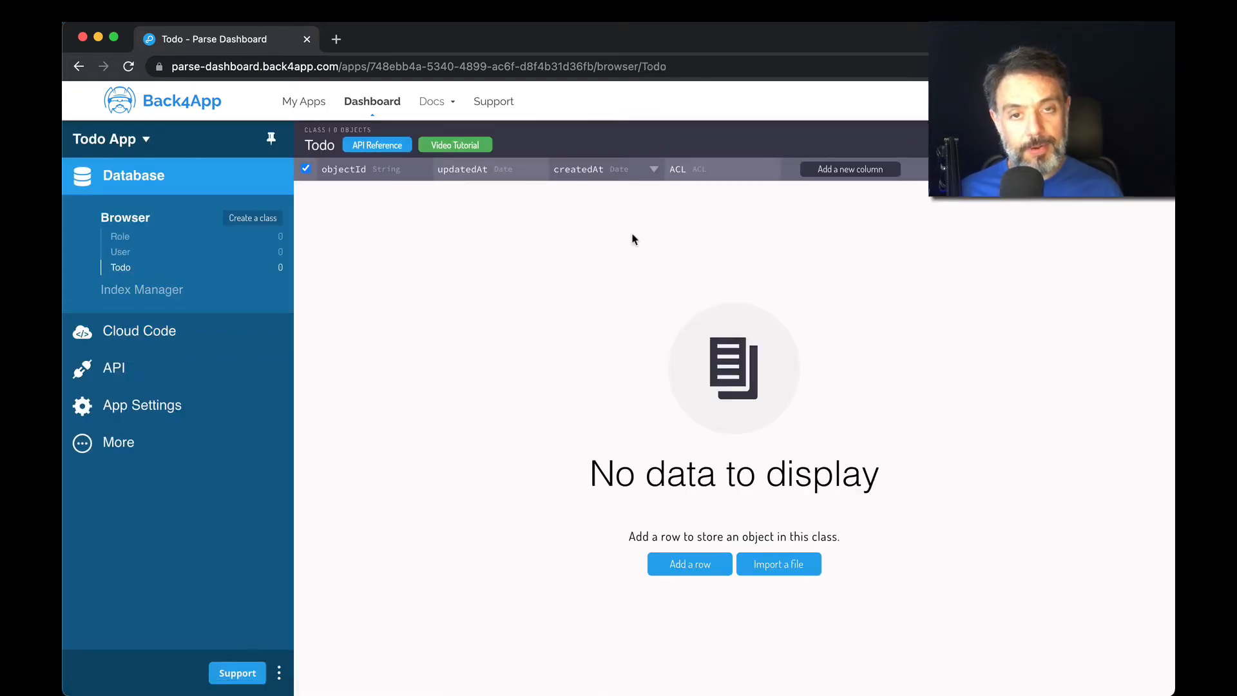
mouse_move(365, 172)
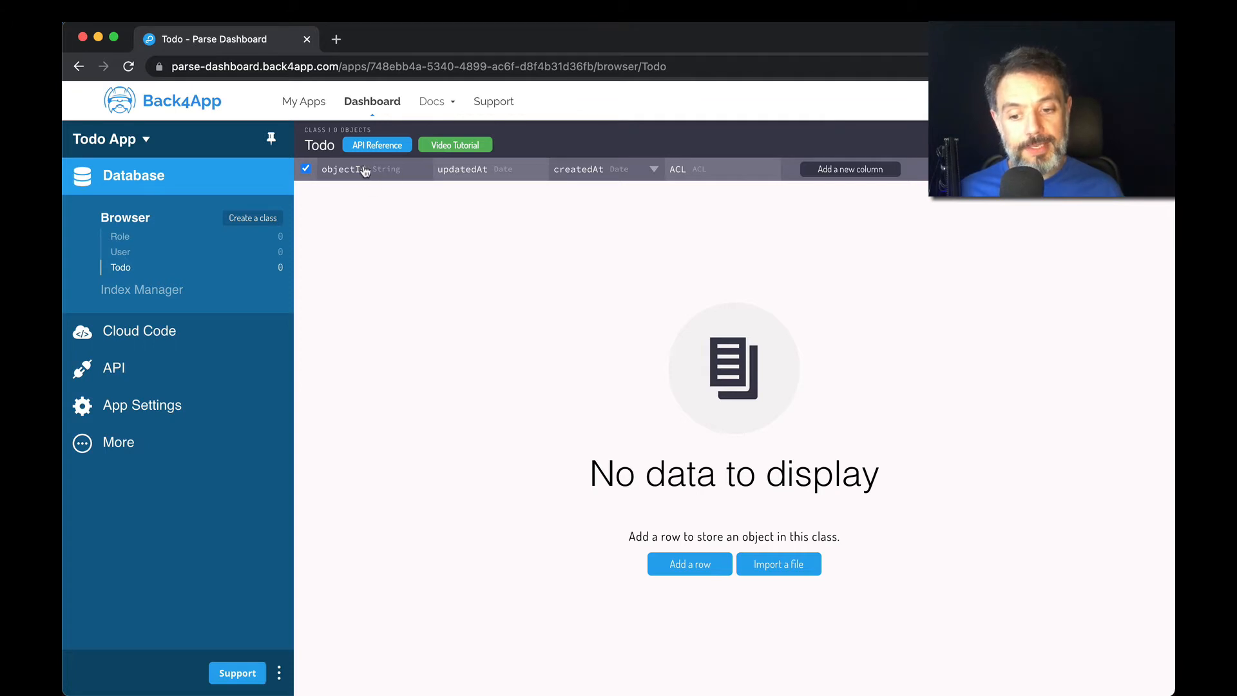
mouse_move(391, 217)
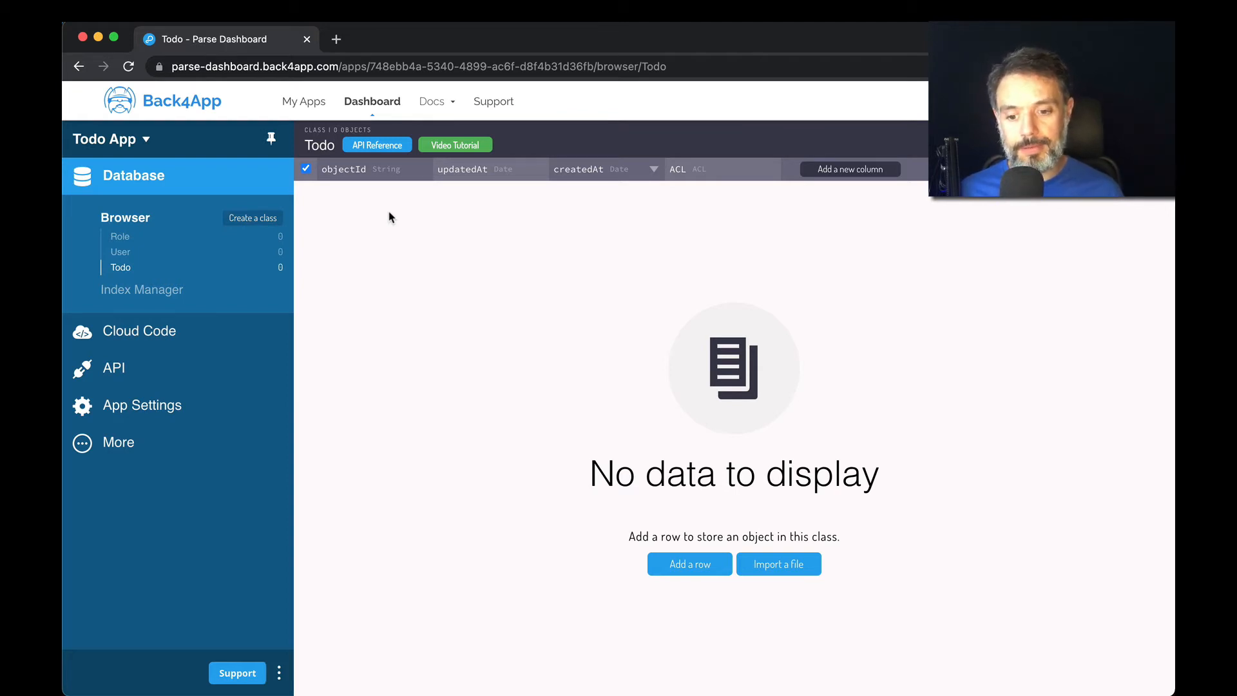
mouse_move(467, 186)
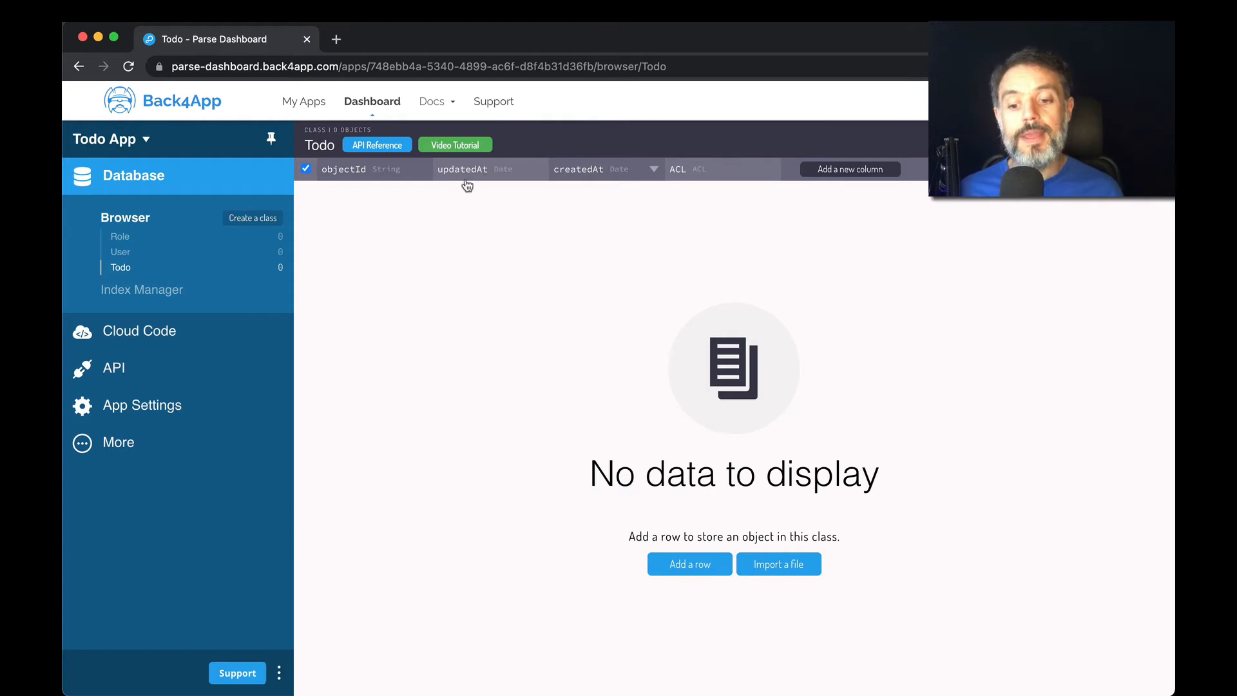
mouse_move(603, 179)
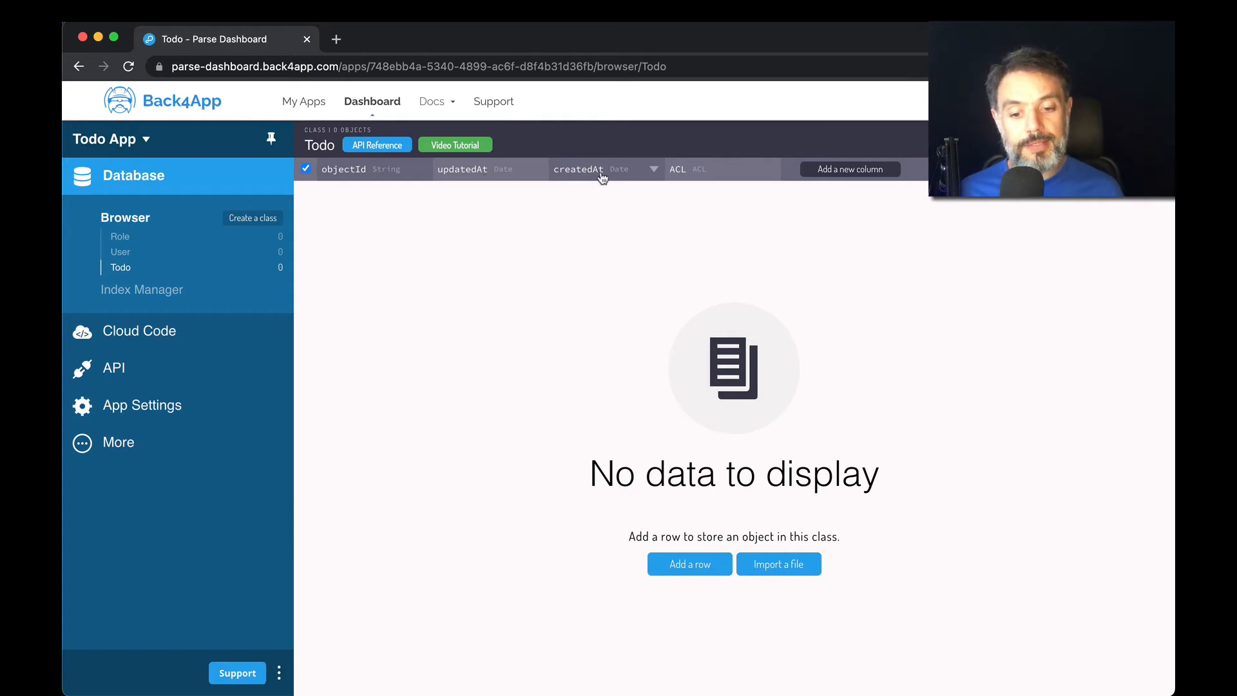
mouse_move(567, 203)
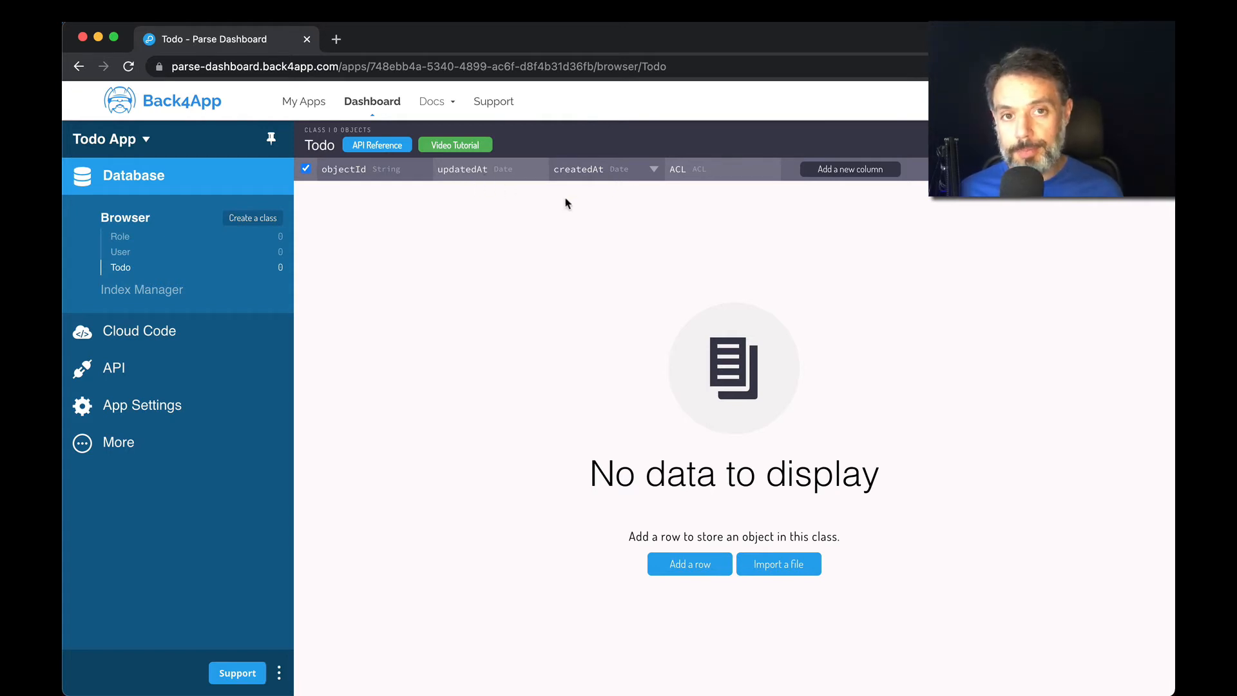
mouse_move(523, 192)
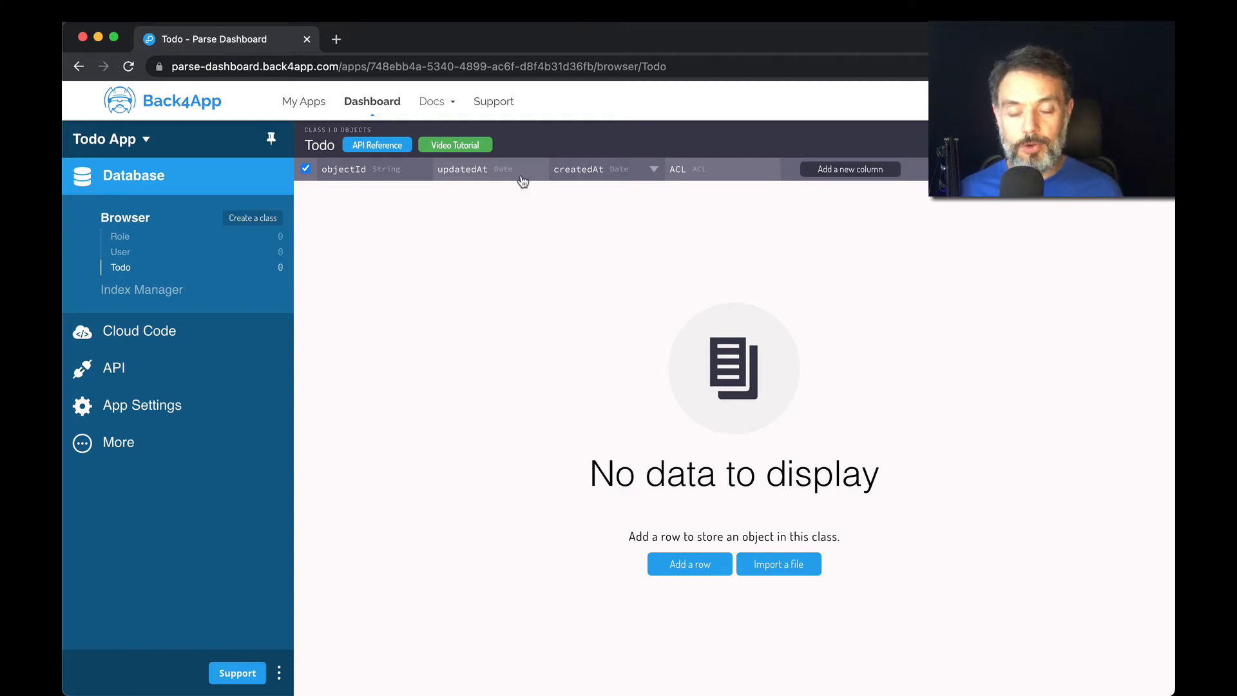
mouse_move(592, 184)
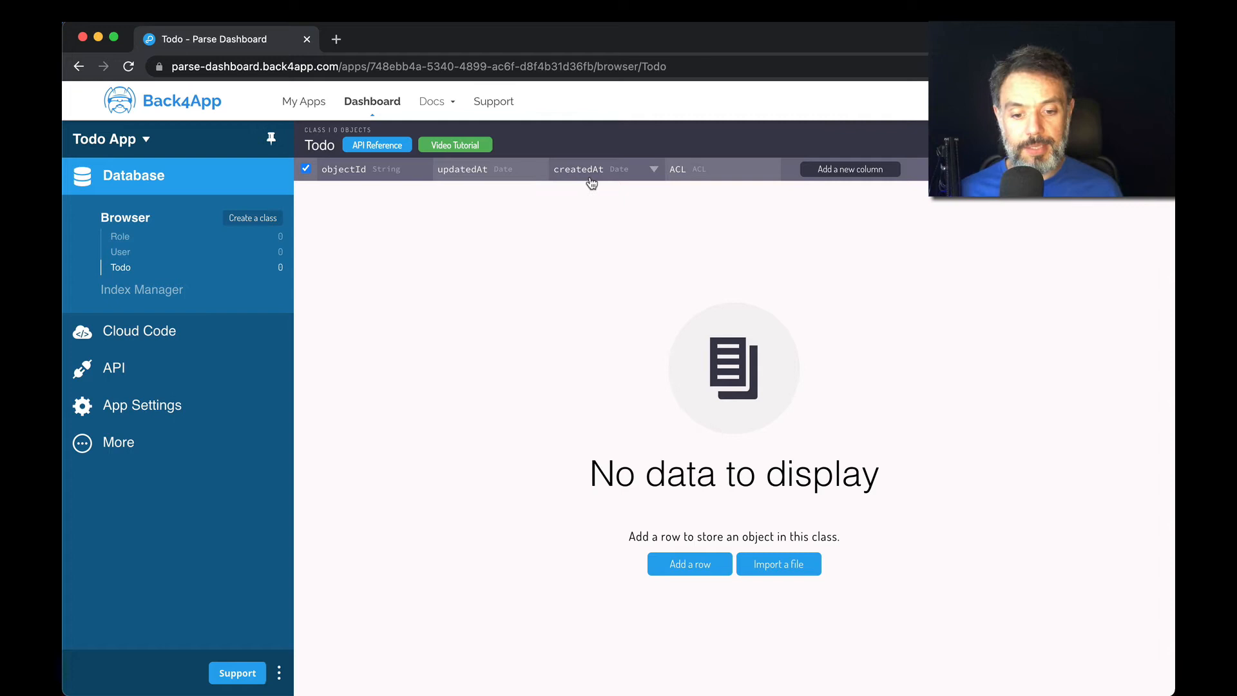
mouse_move(695, 183)
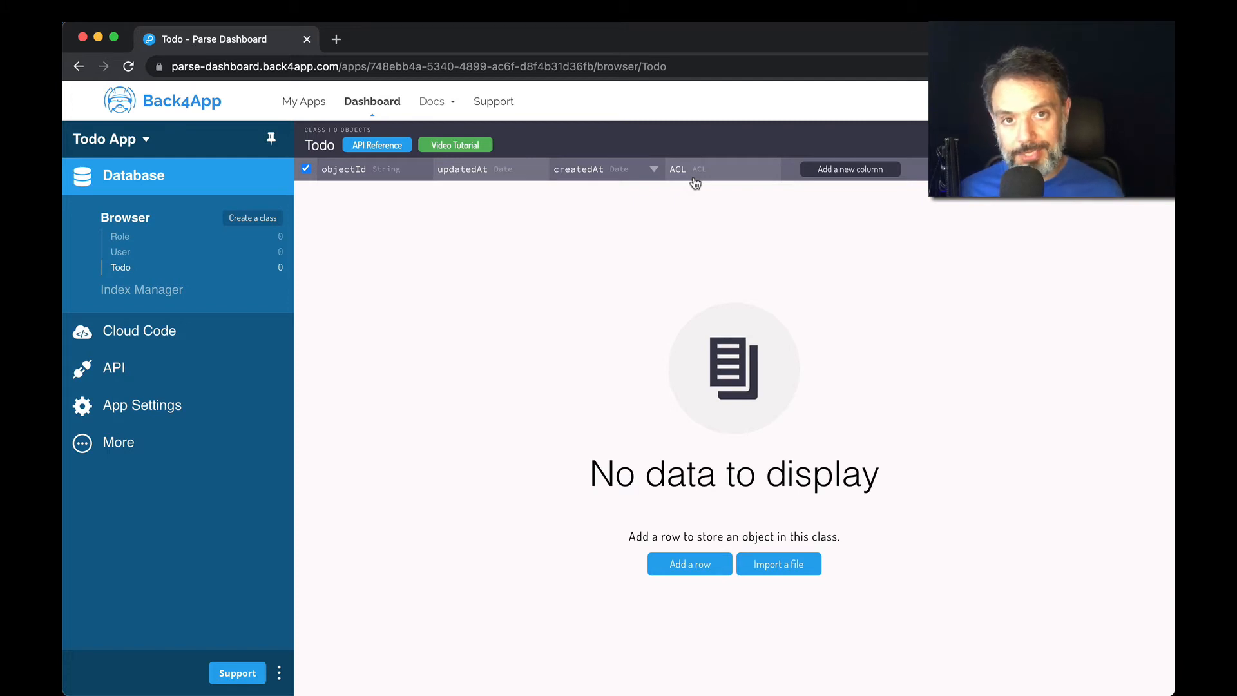
mouse_move(701, 208)
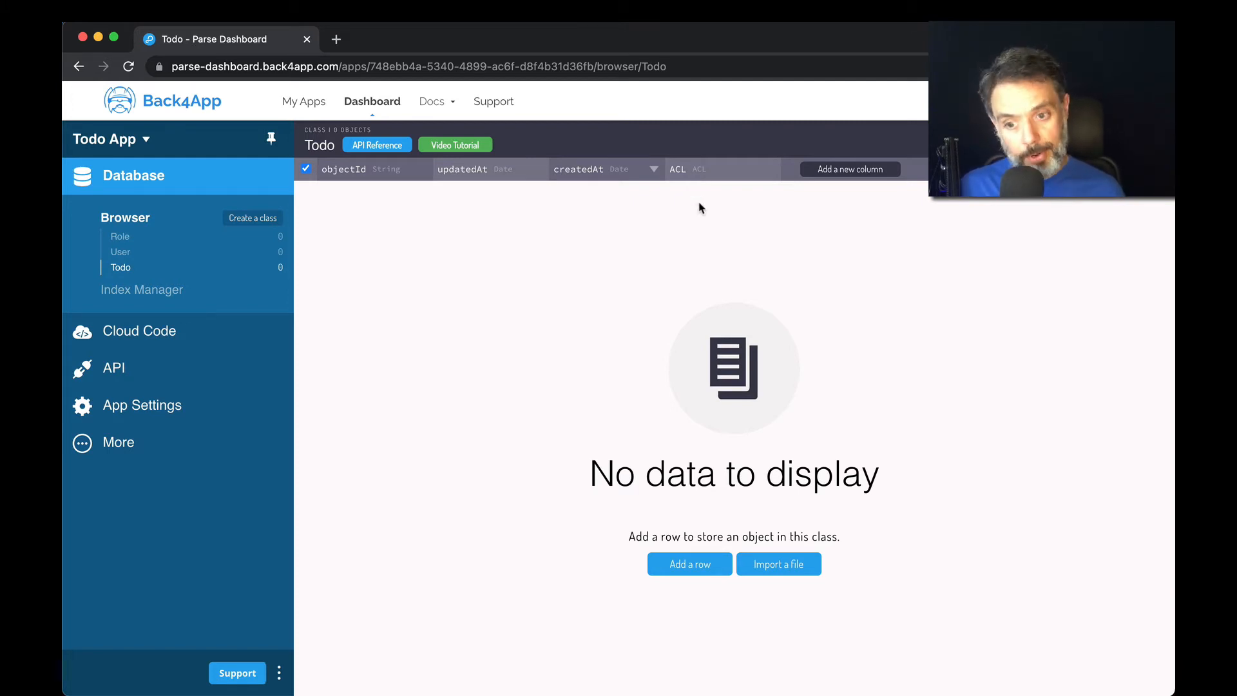
mouse_move(877, 175)
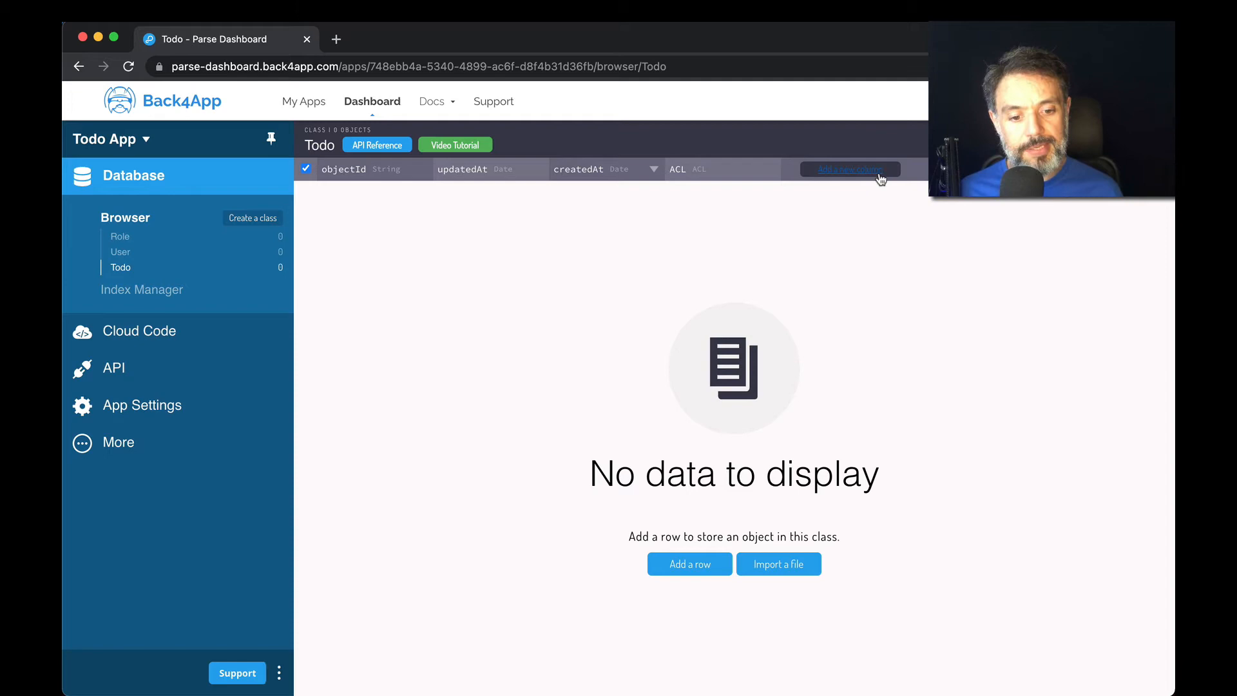
Step: Add a String column named 'title' to the Todo class
left_click(849, 169)
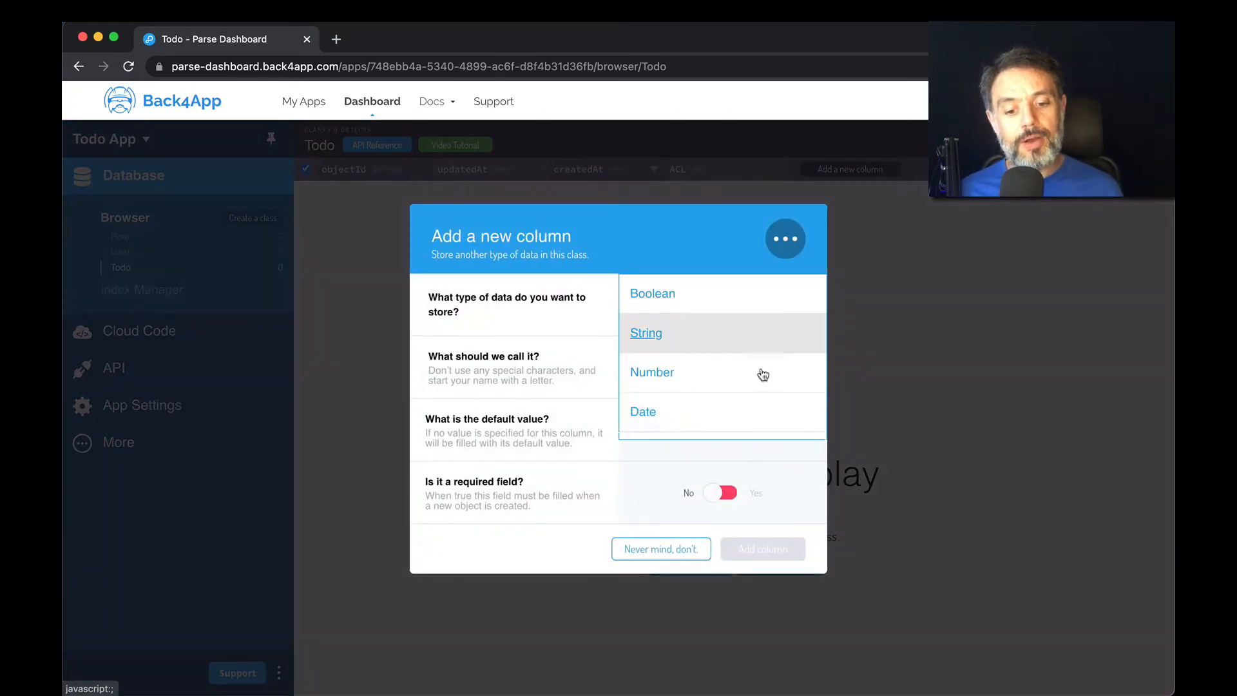
scroll("down", 3)
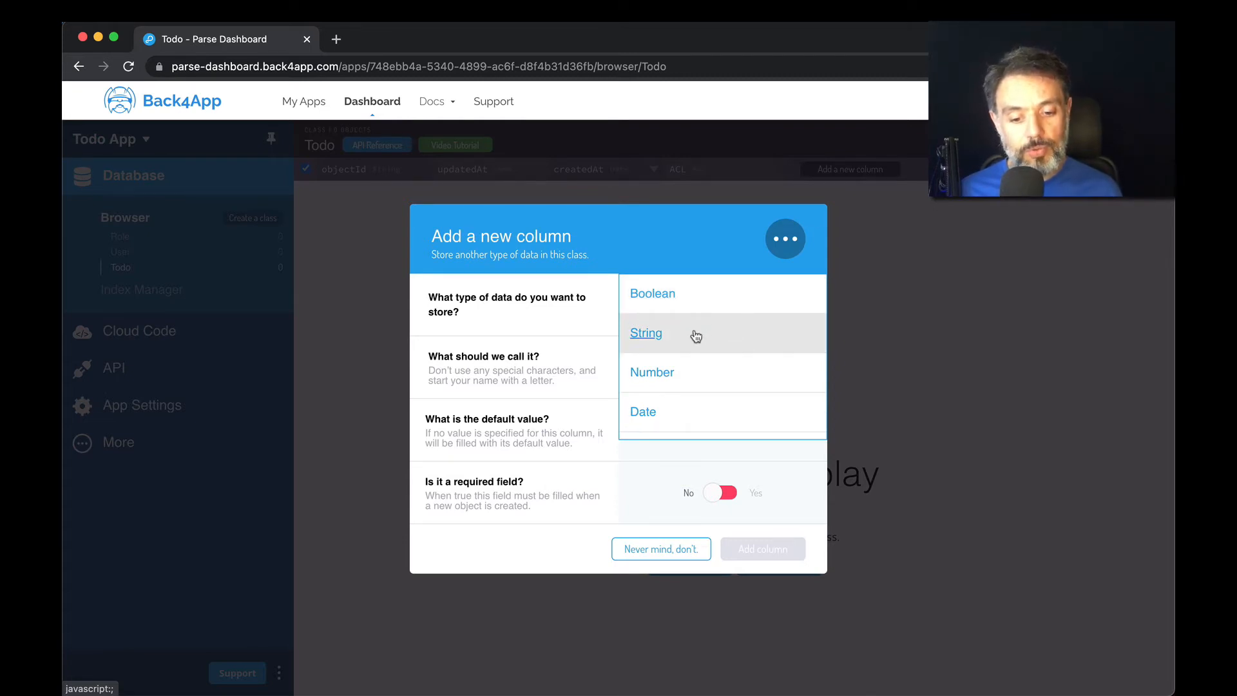
left_click(645, 332)
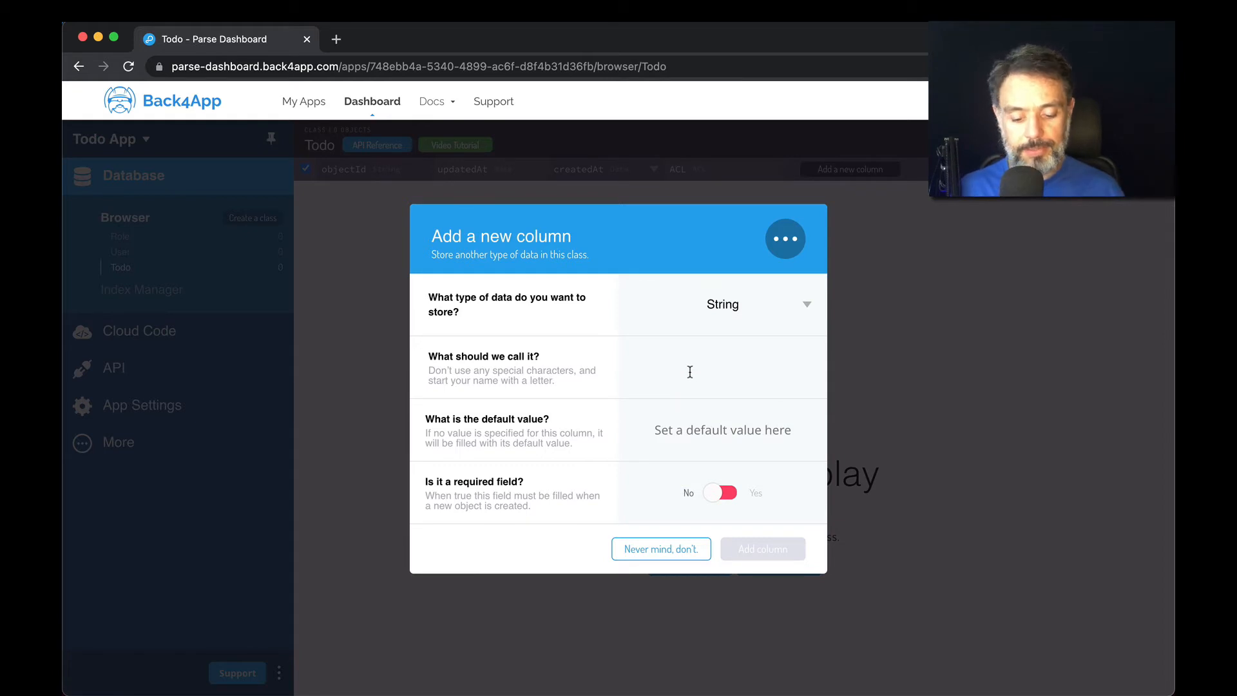
type("title")
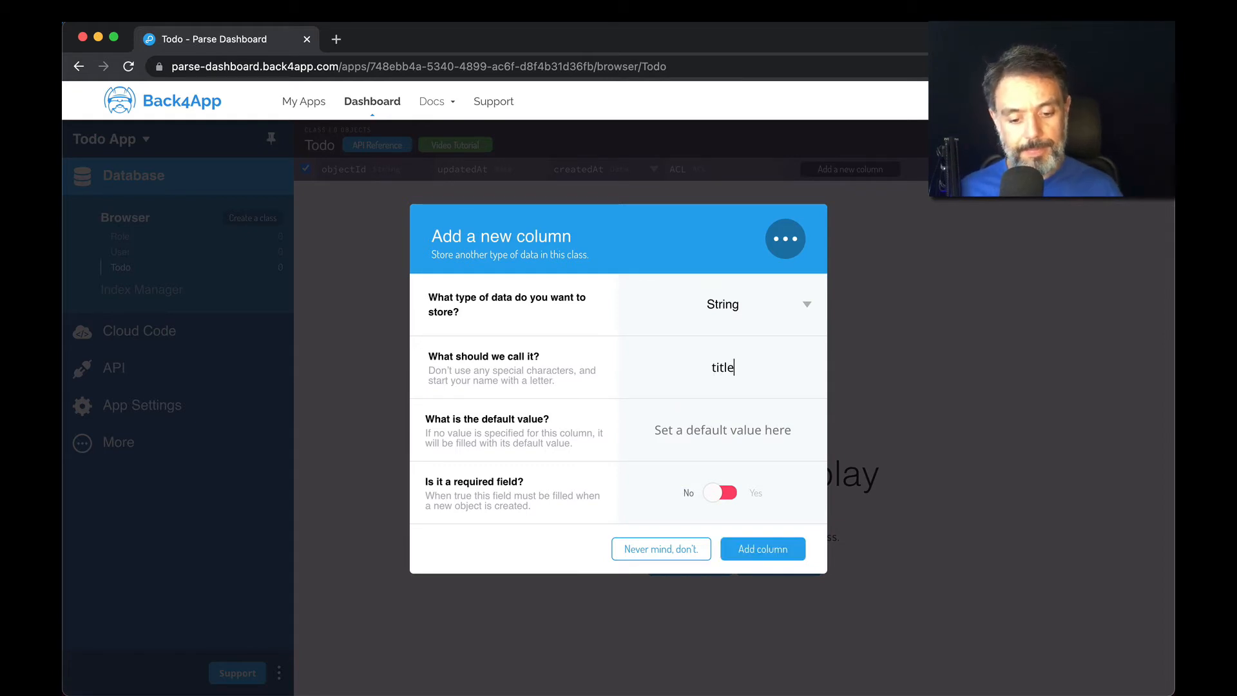
left_click(763, 549)
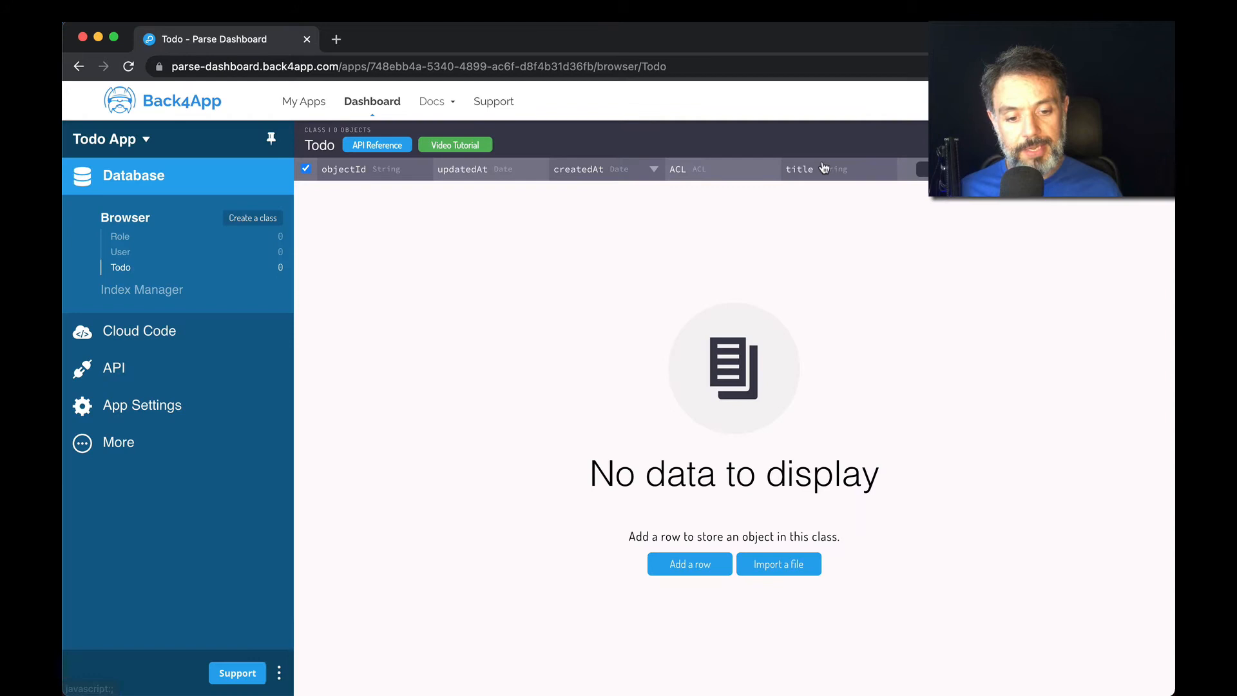
mouse_move(899, 221)
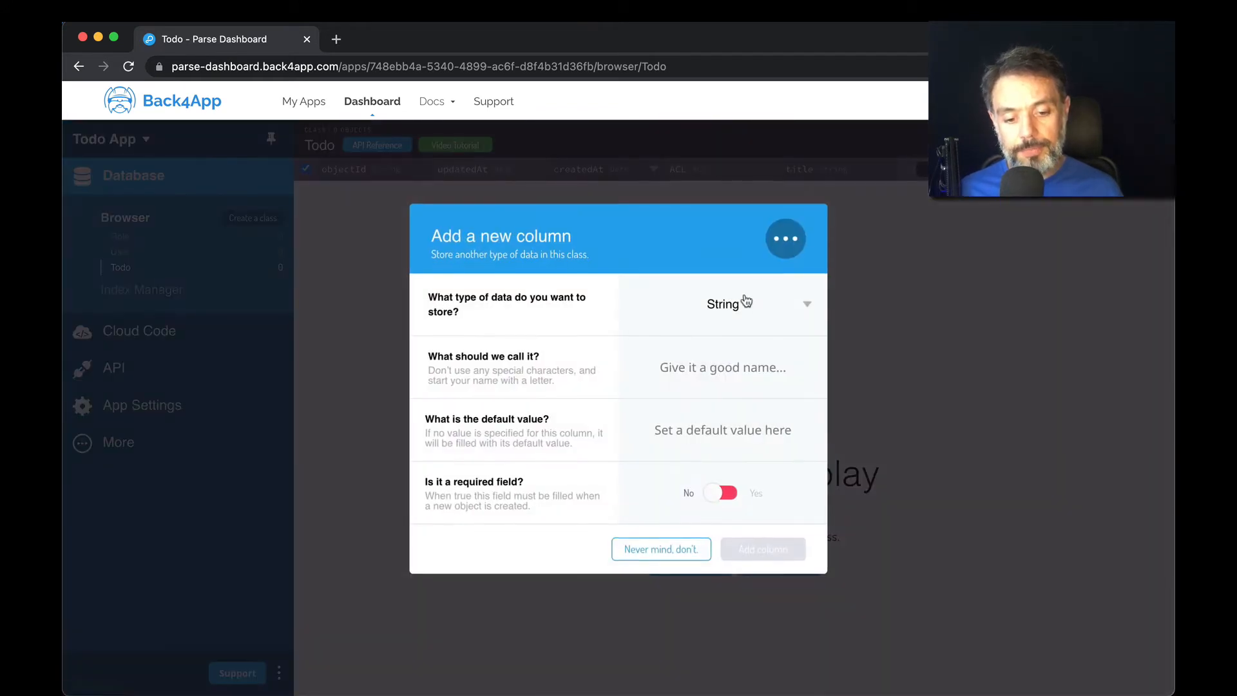
Step: Add a Boolean column named 'done' to the Todo class
left_click(729, 304)
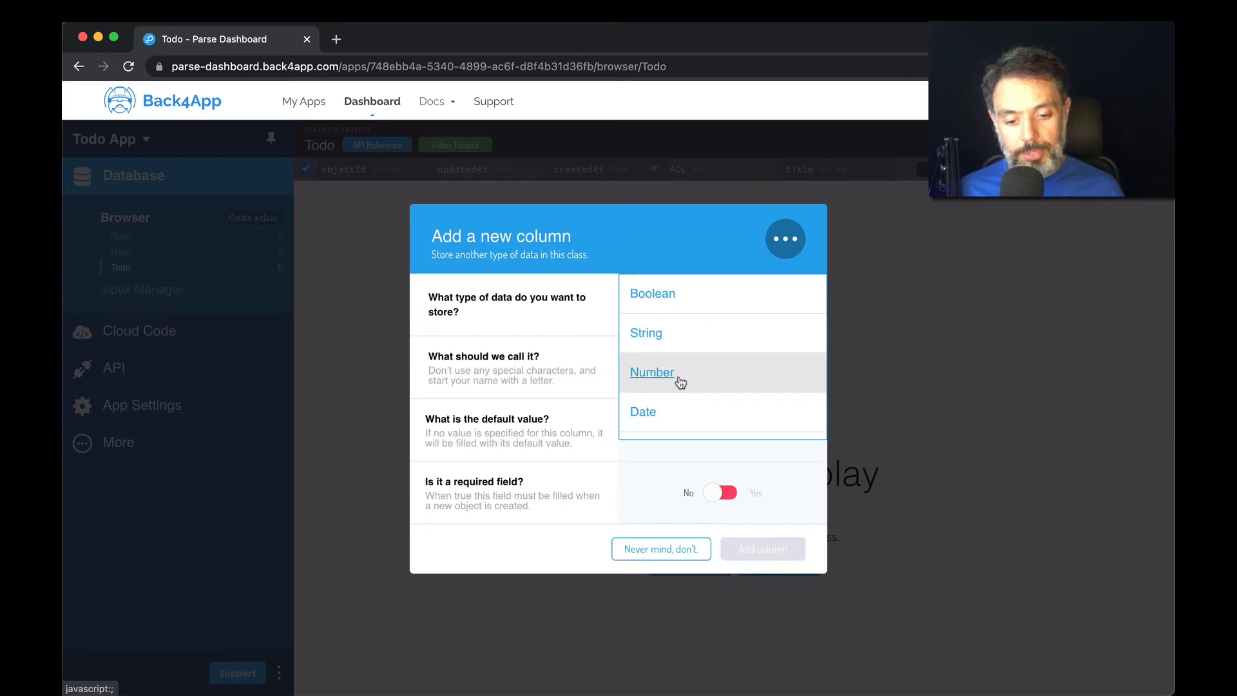
left_click(652, 293)
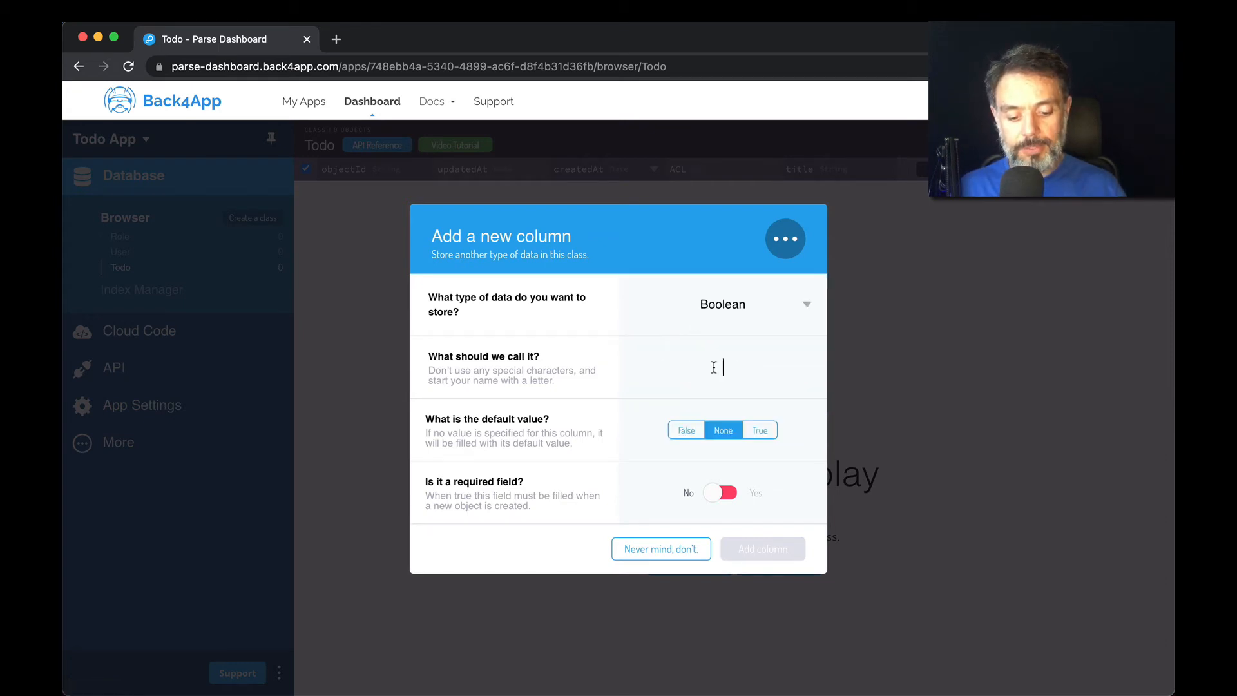
type("done")
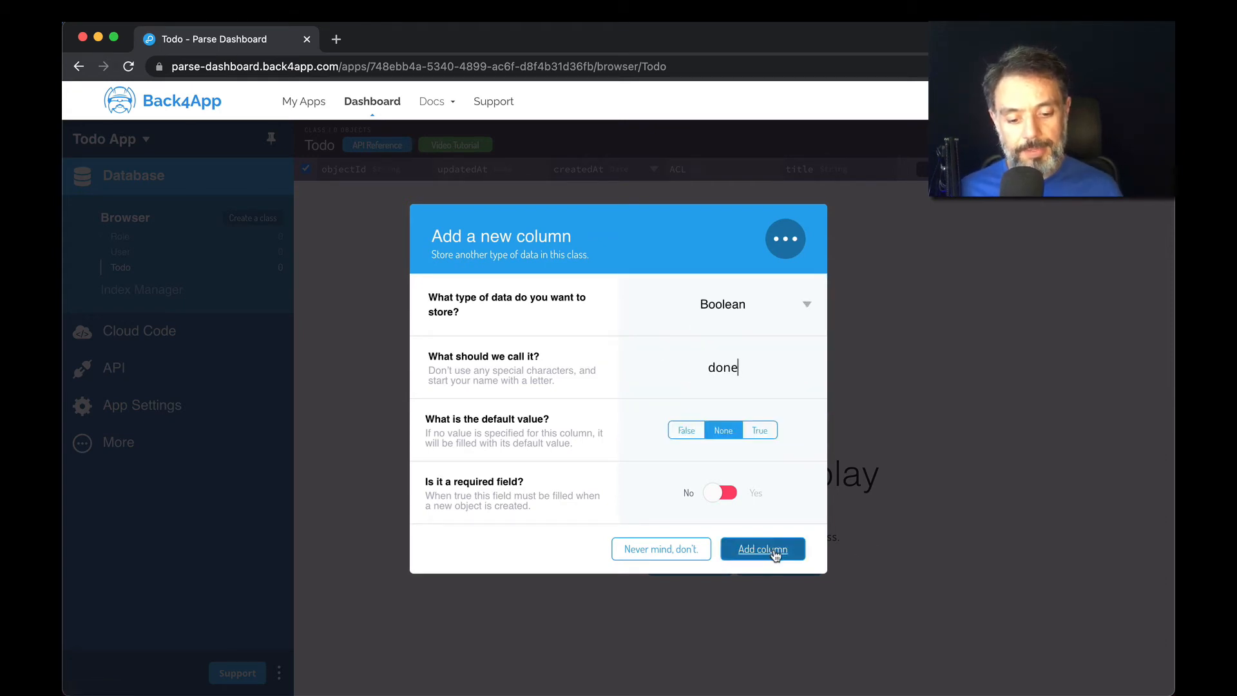
left_click(762, 548)
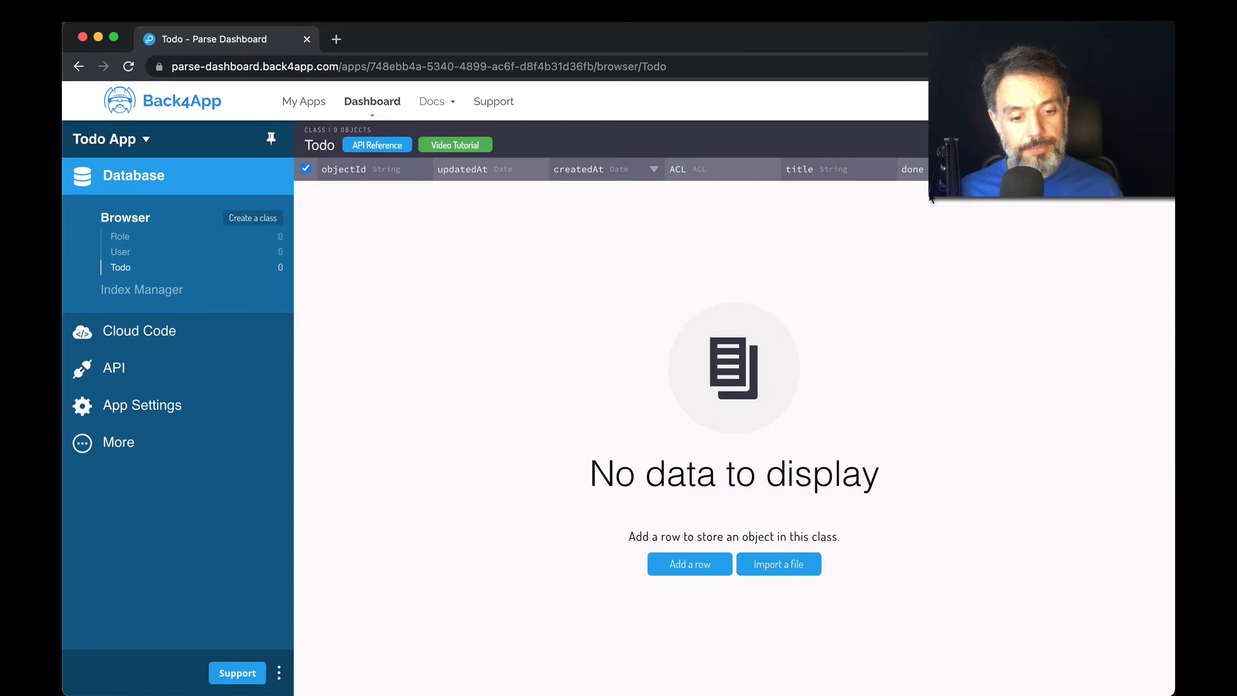
mouse_move(900, 208)
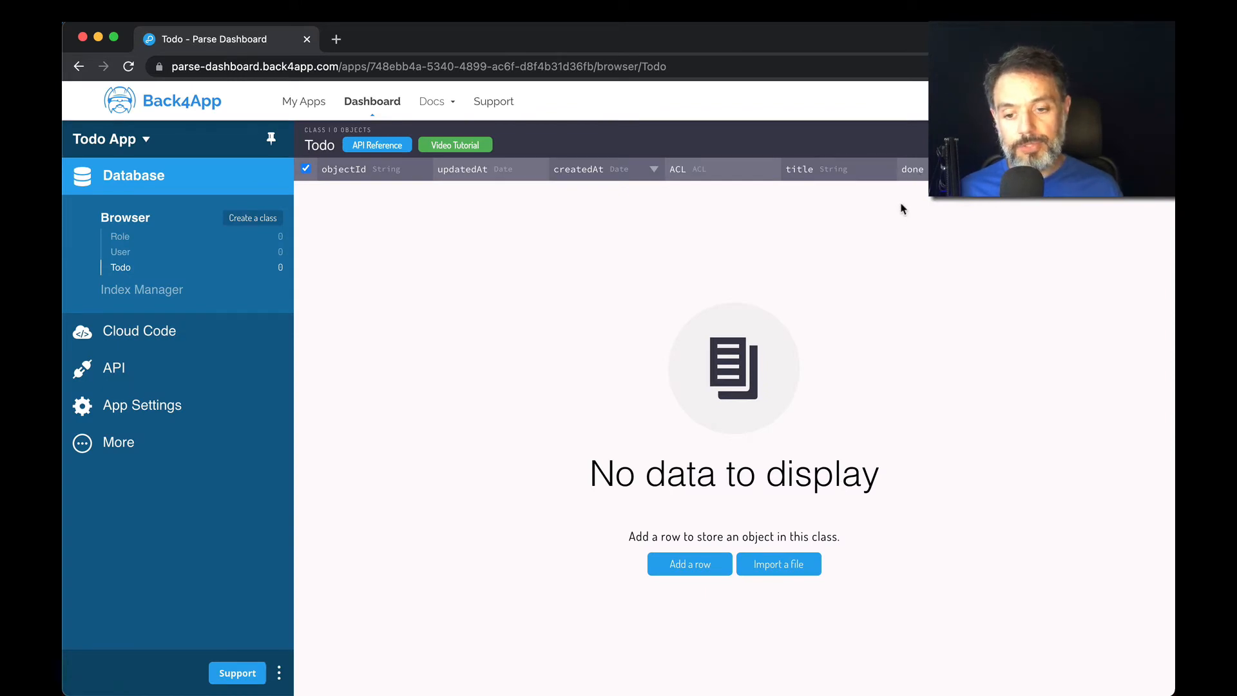
mouse_move(690, 564)
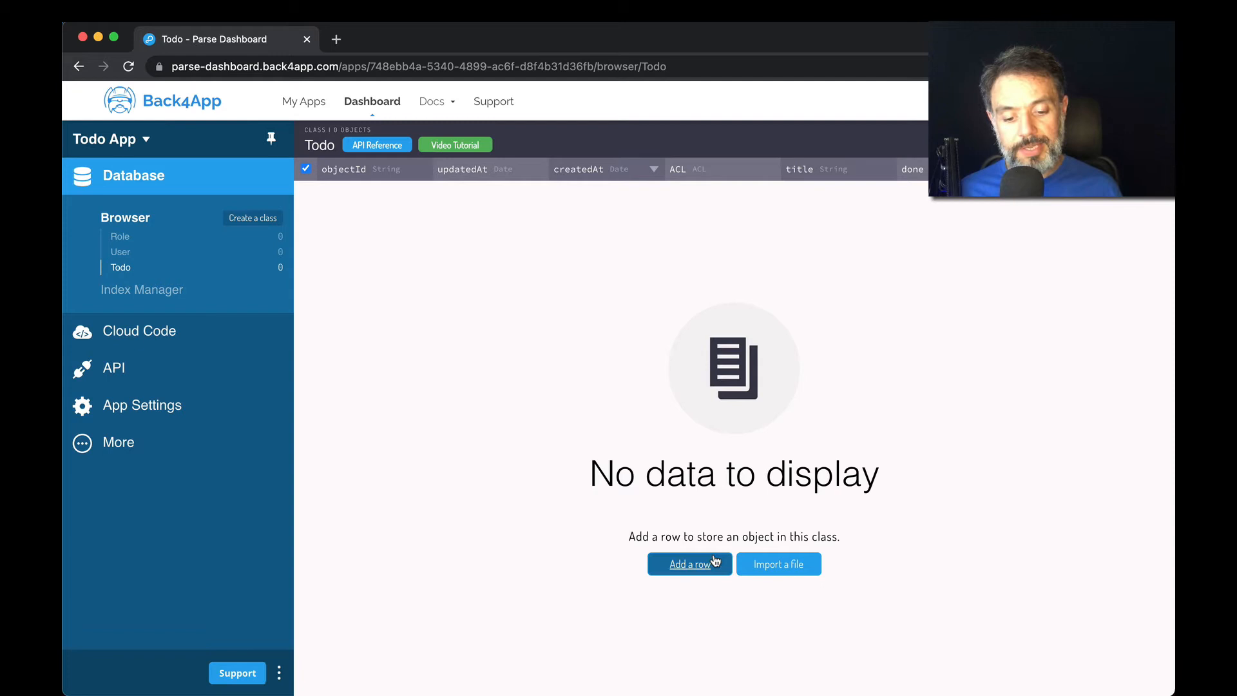
Step: Add a new Todo row and enter the title 'My First Todo'
left_click(689, 564)
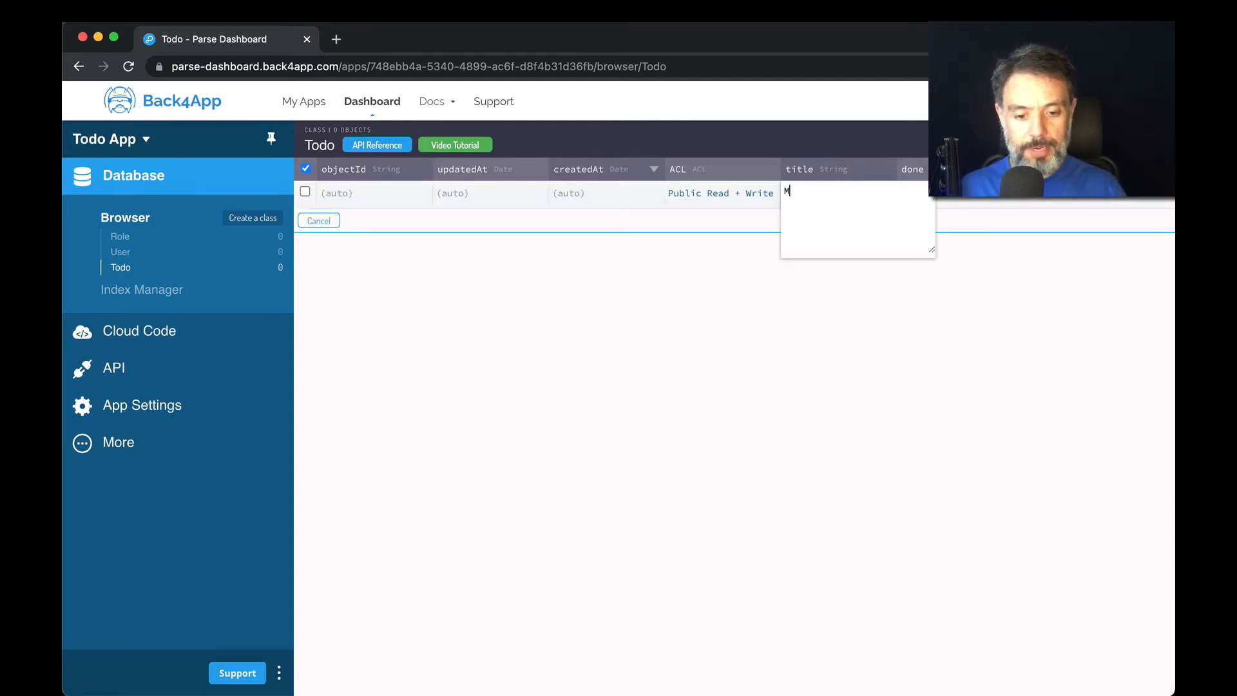
type("y First Todo")
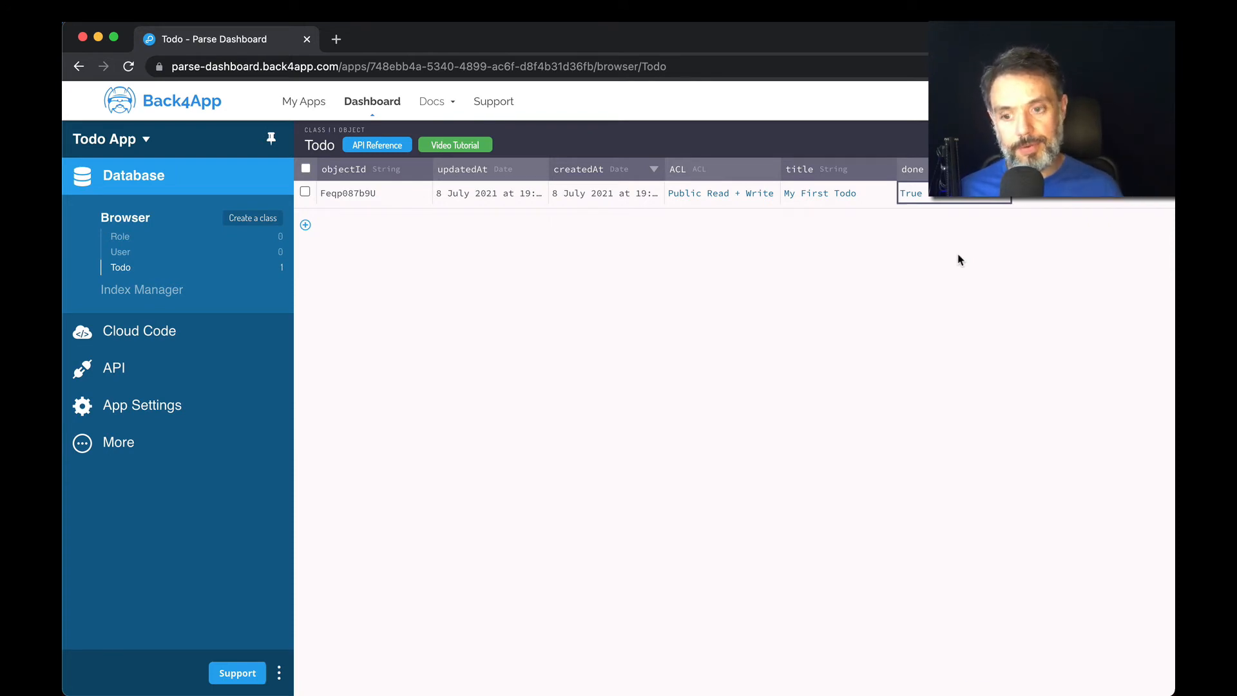
mouse_move(122, 268)
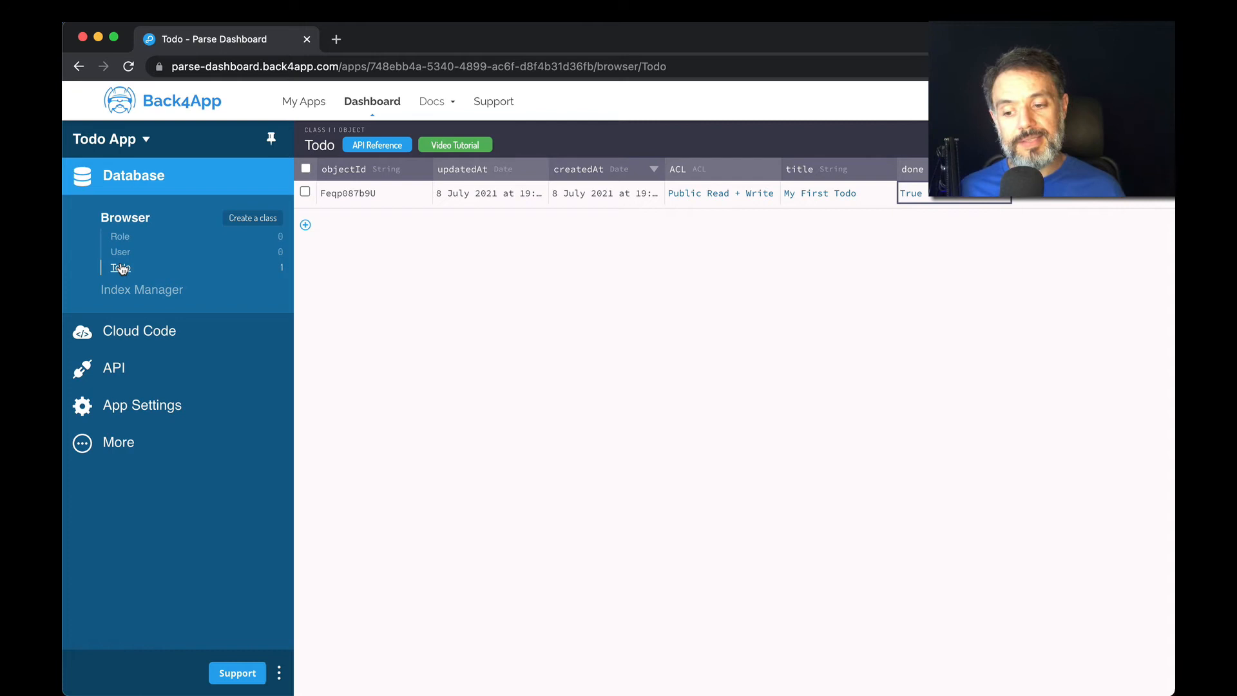
mouse_move(537, 423)
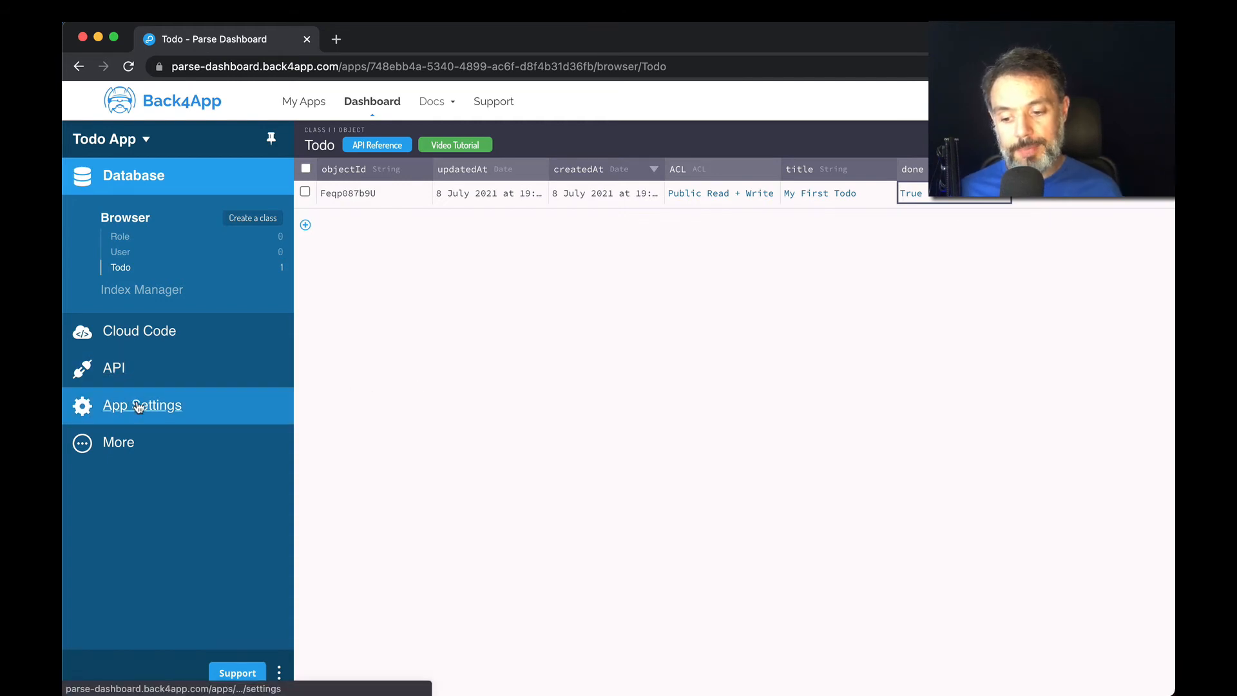
Step: Open App Settings > Security & Keys and scroll through the app keys
left_click(142, 405)
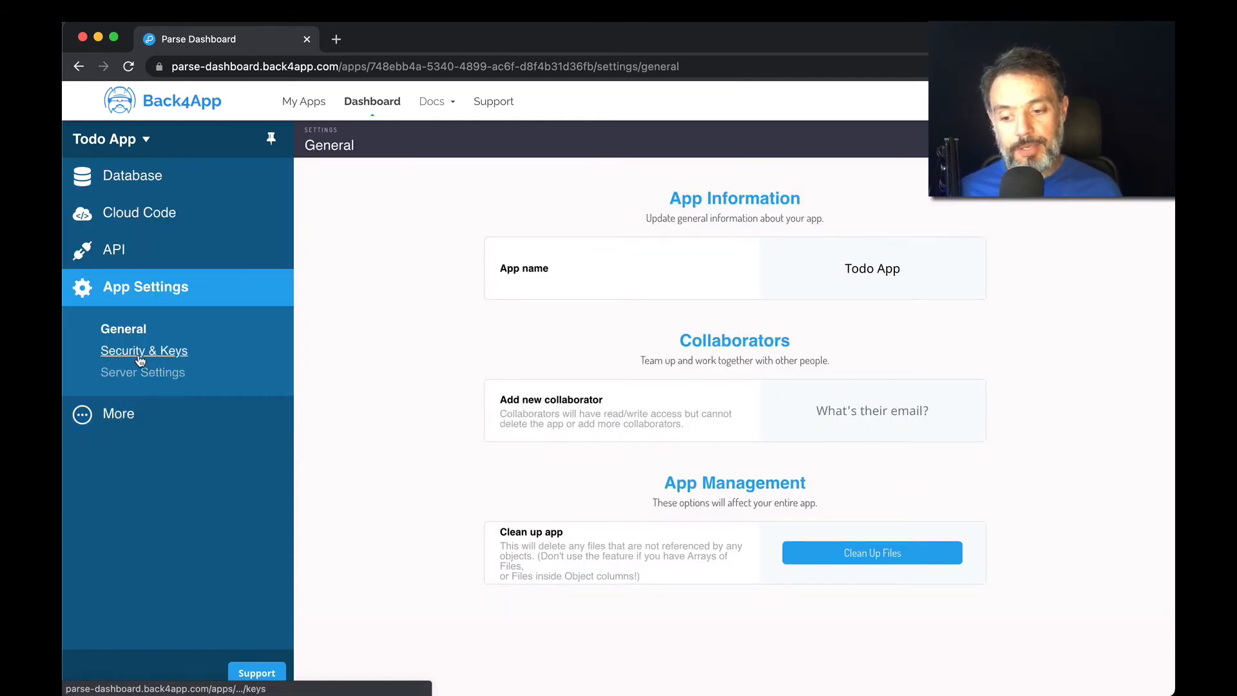
left_click(144, 351)
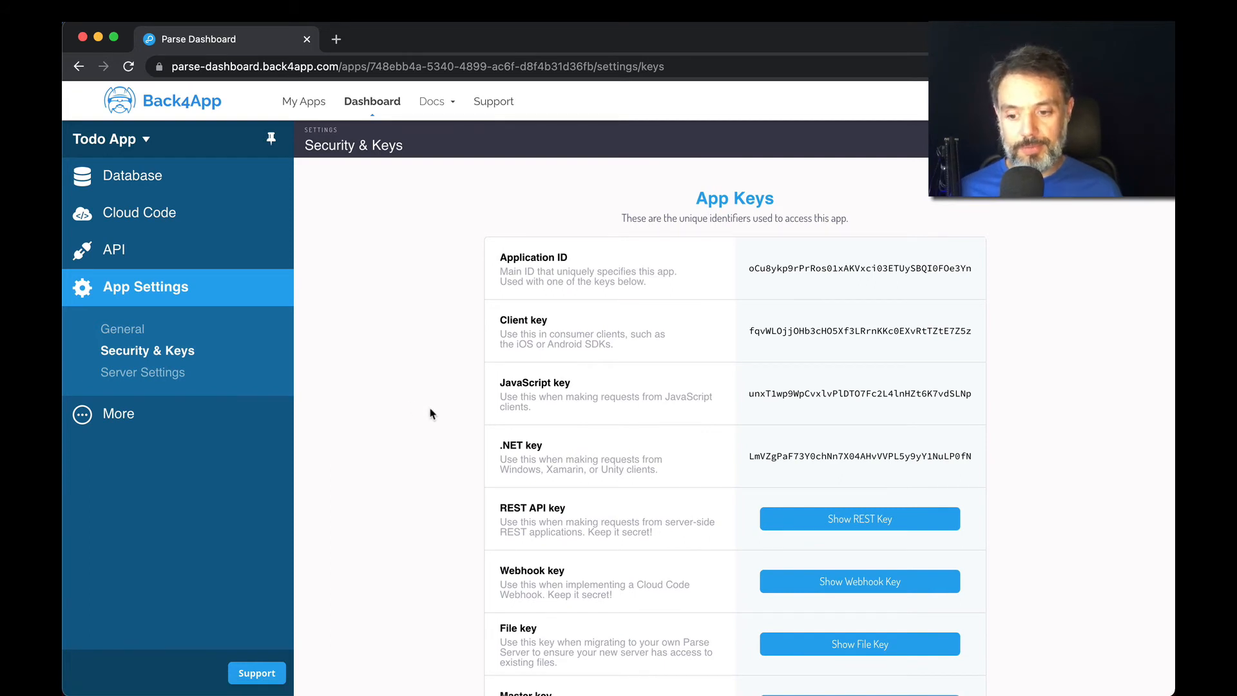
mouse_move(419, 331)
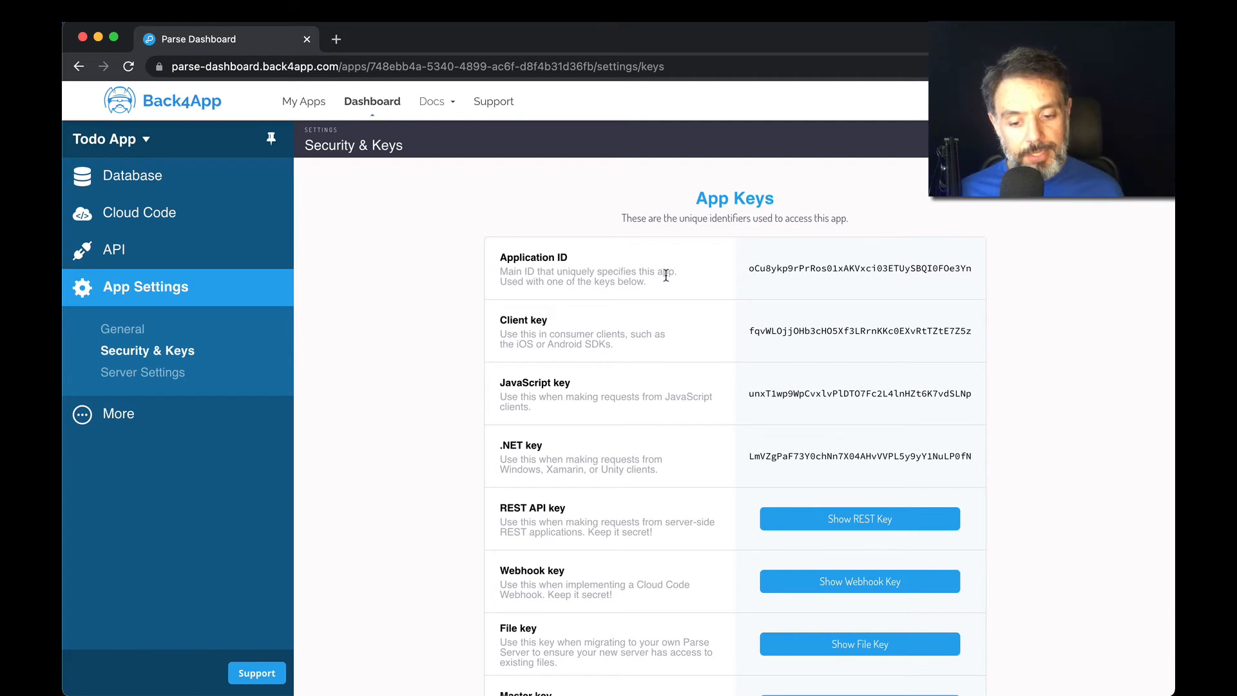
mouse_move(571, 386)
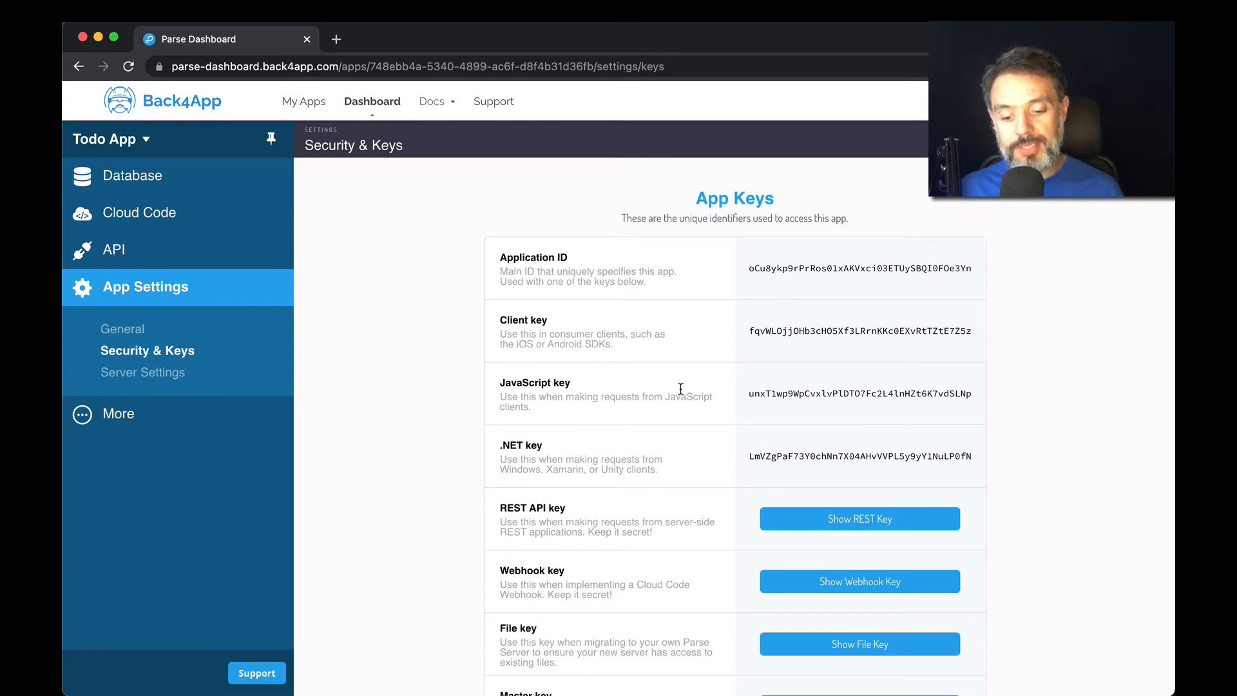
scroll("down", 3)
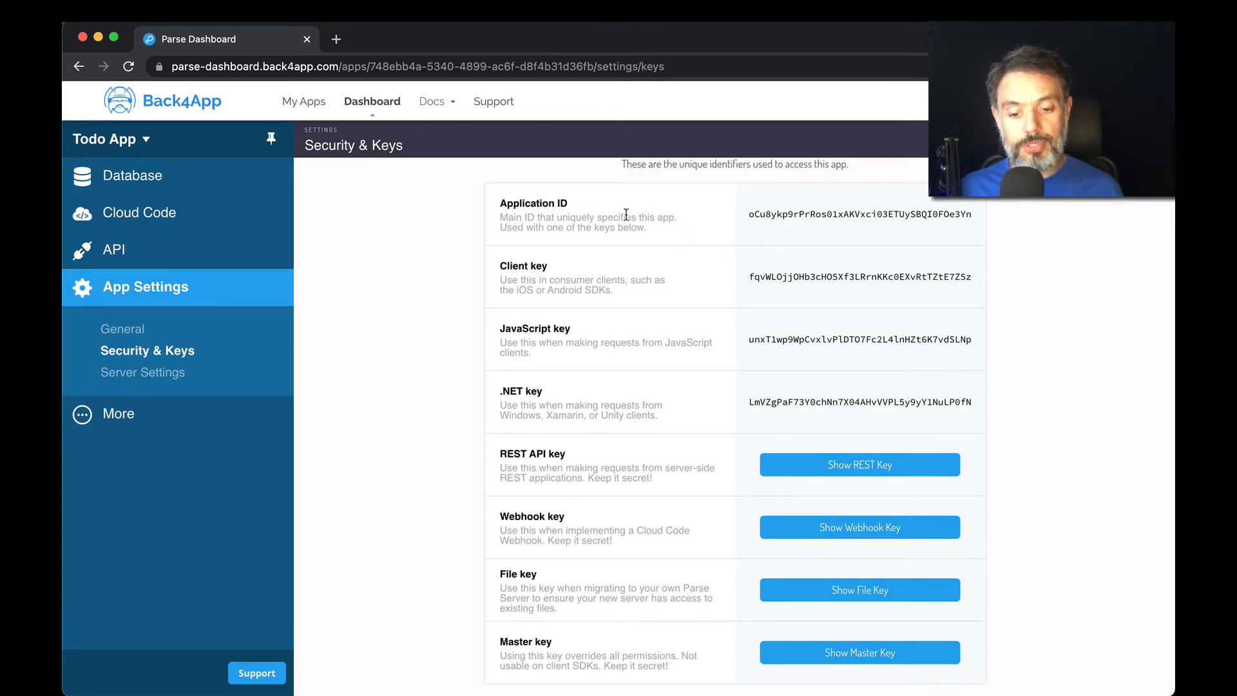
mouse_move(382, 351)
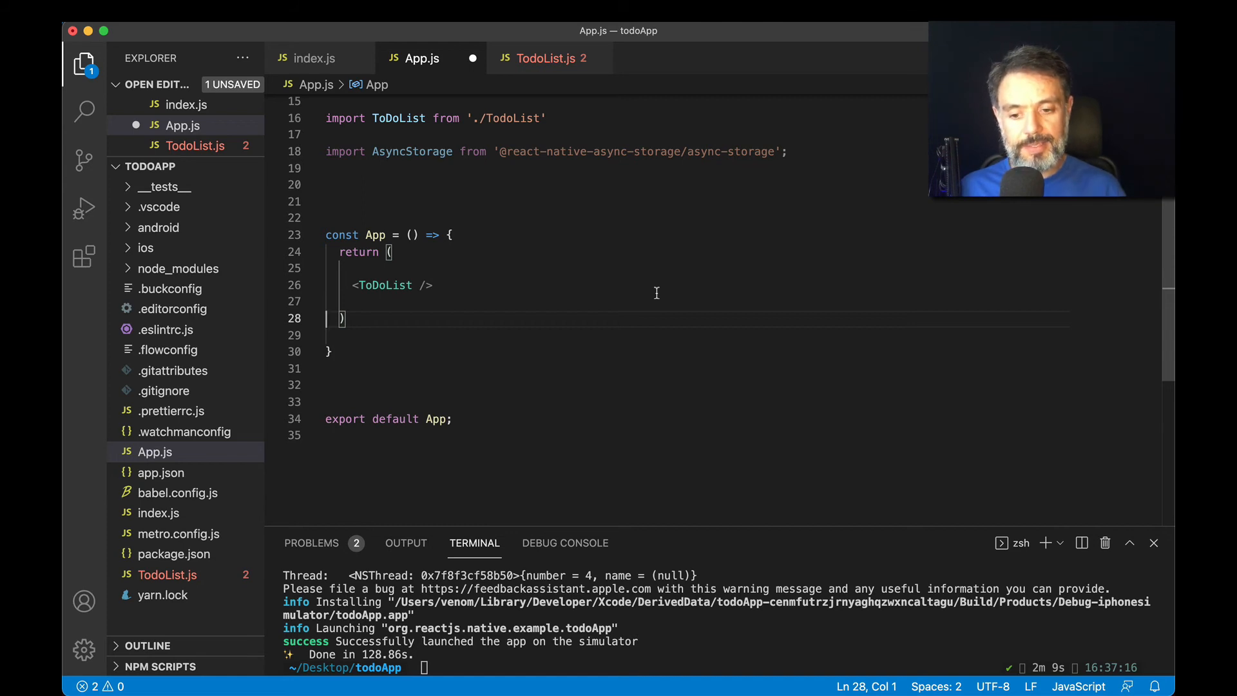
Step: Add the 'parse/react-native.js' import and the '//Initializing the SDK.' block to App.js
type("import Parse from \"parse/react-native.js\";")
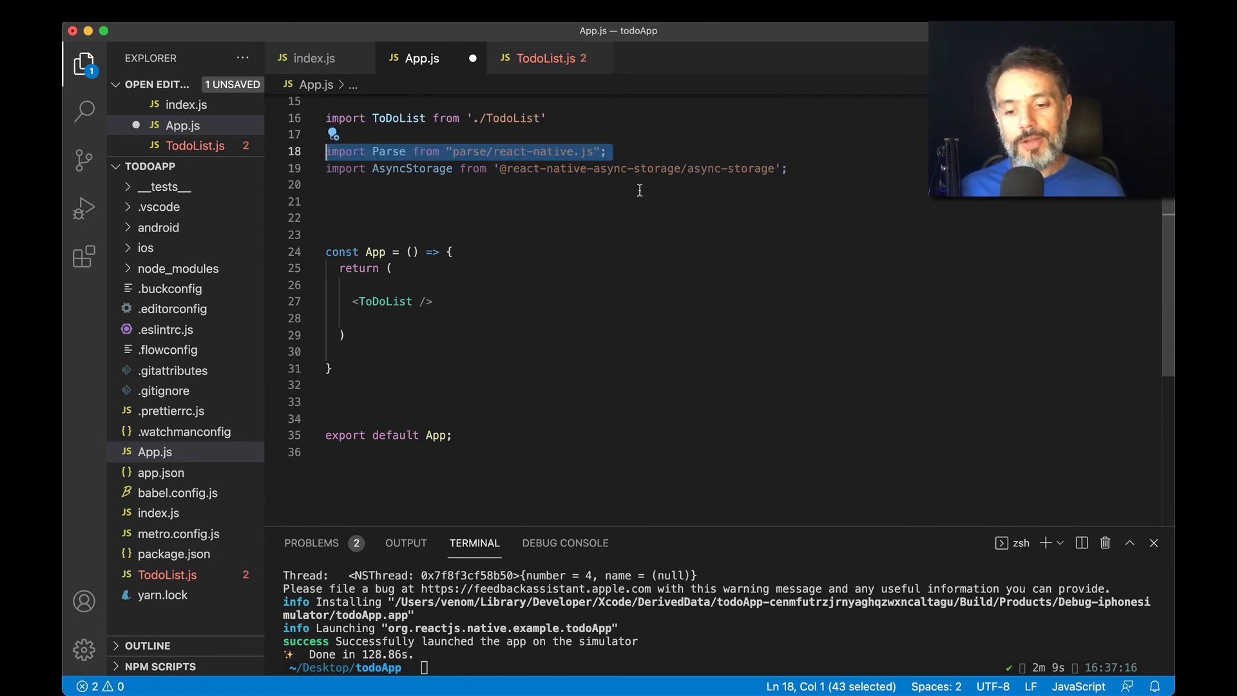
type("//Initializing the SDK.")
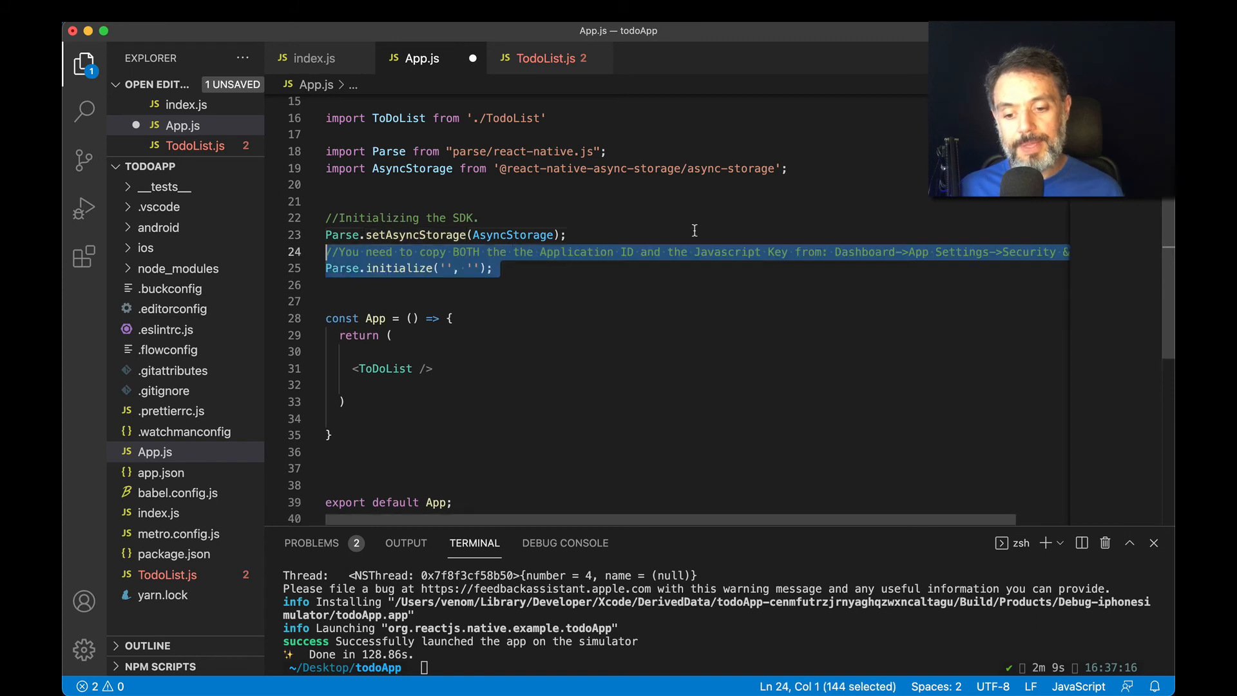
left_click(438, 285)
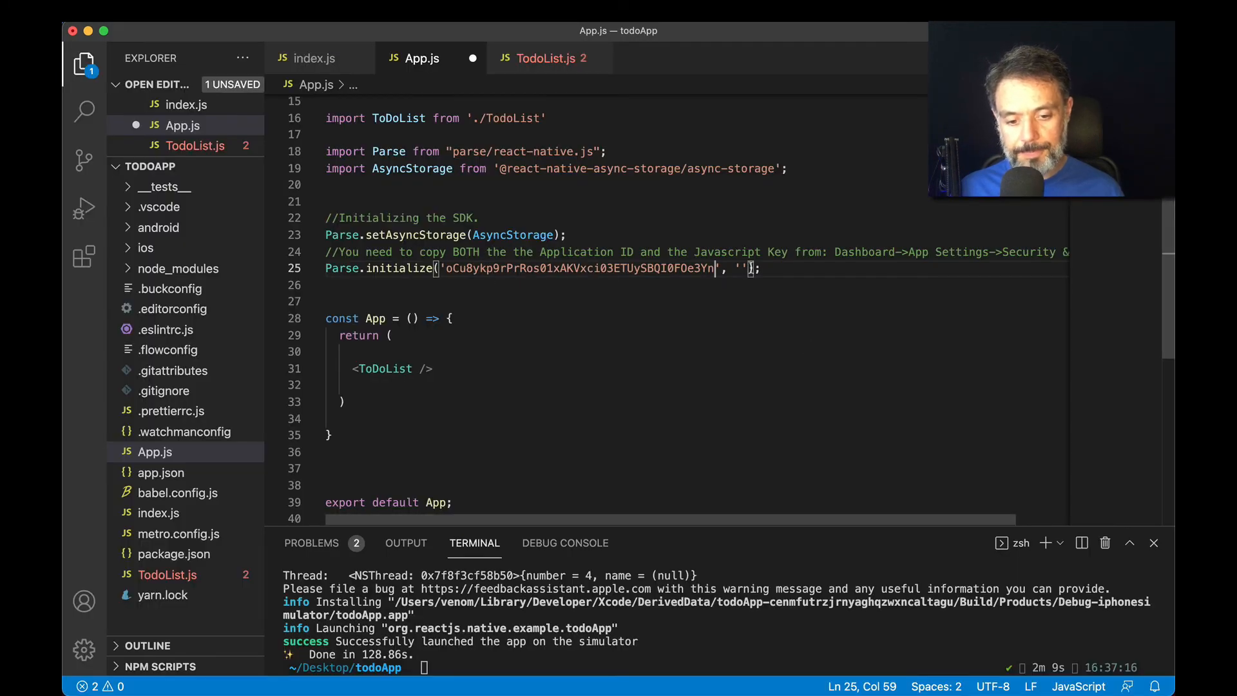
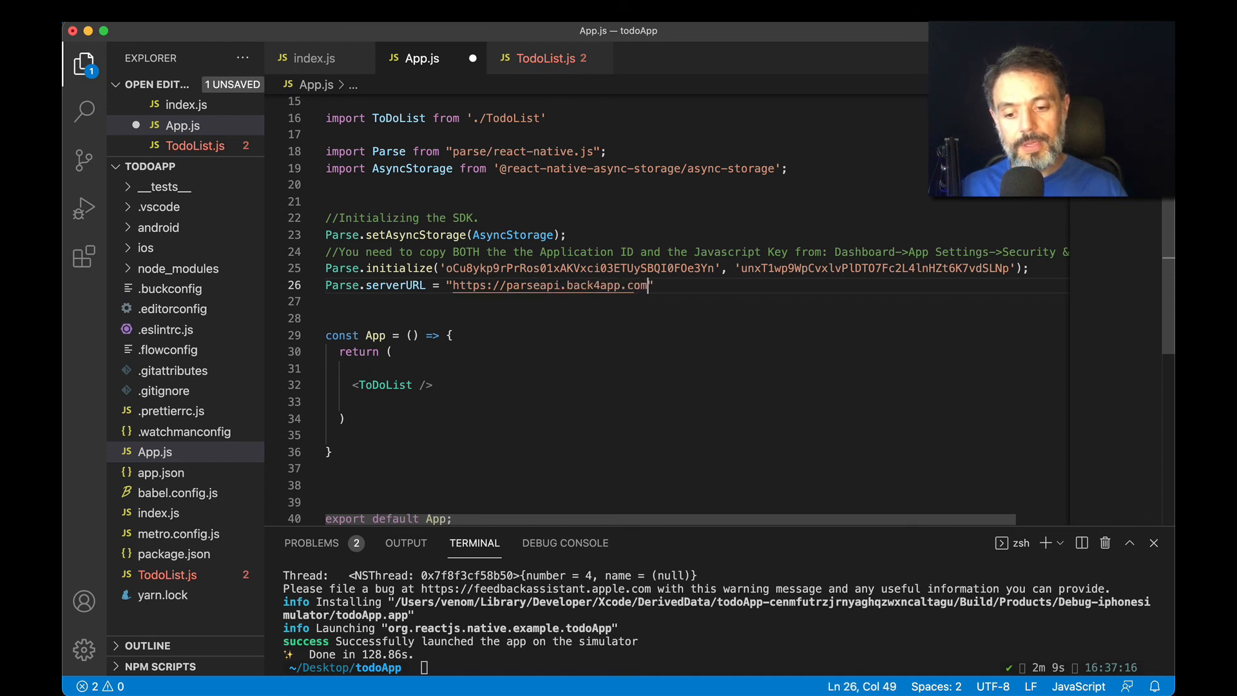